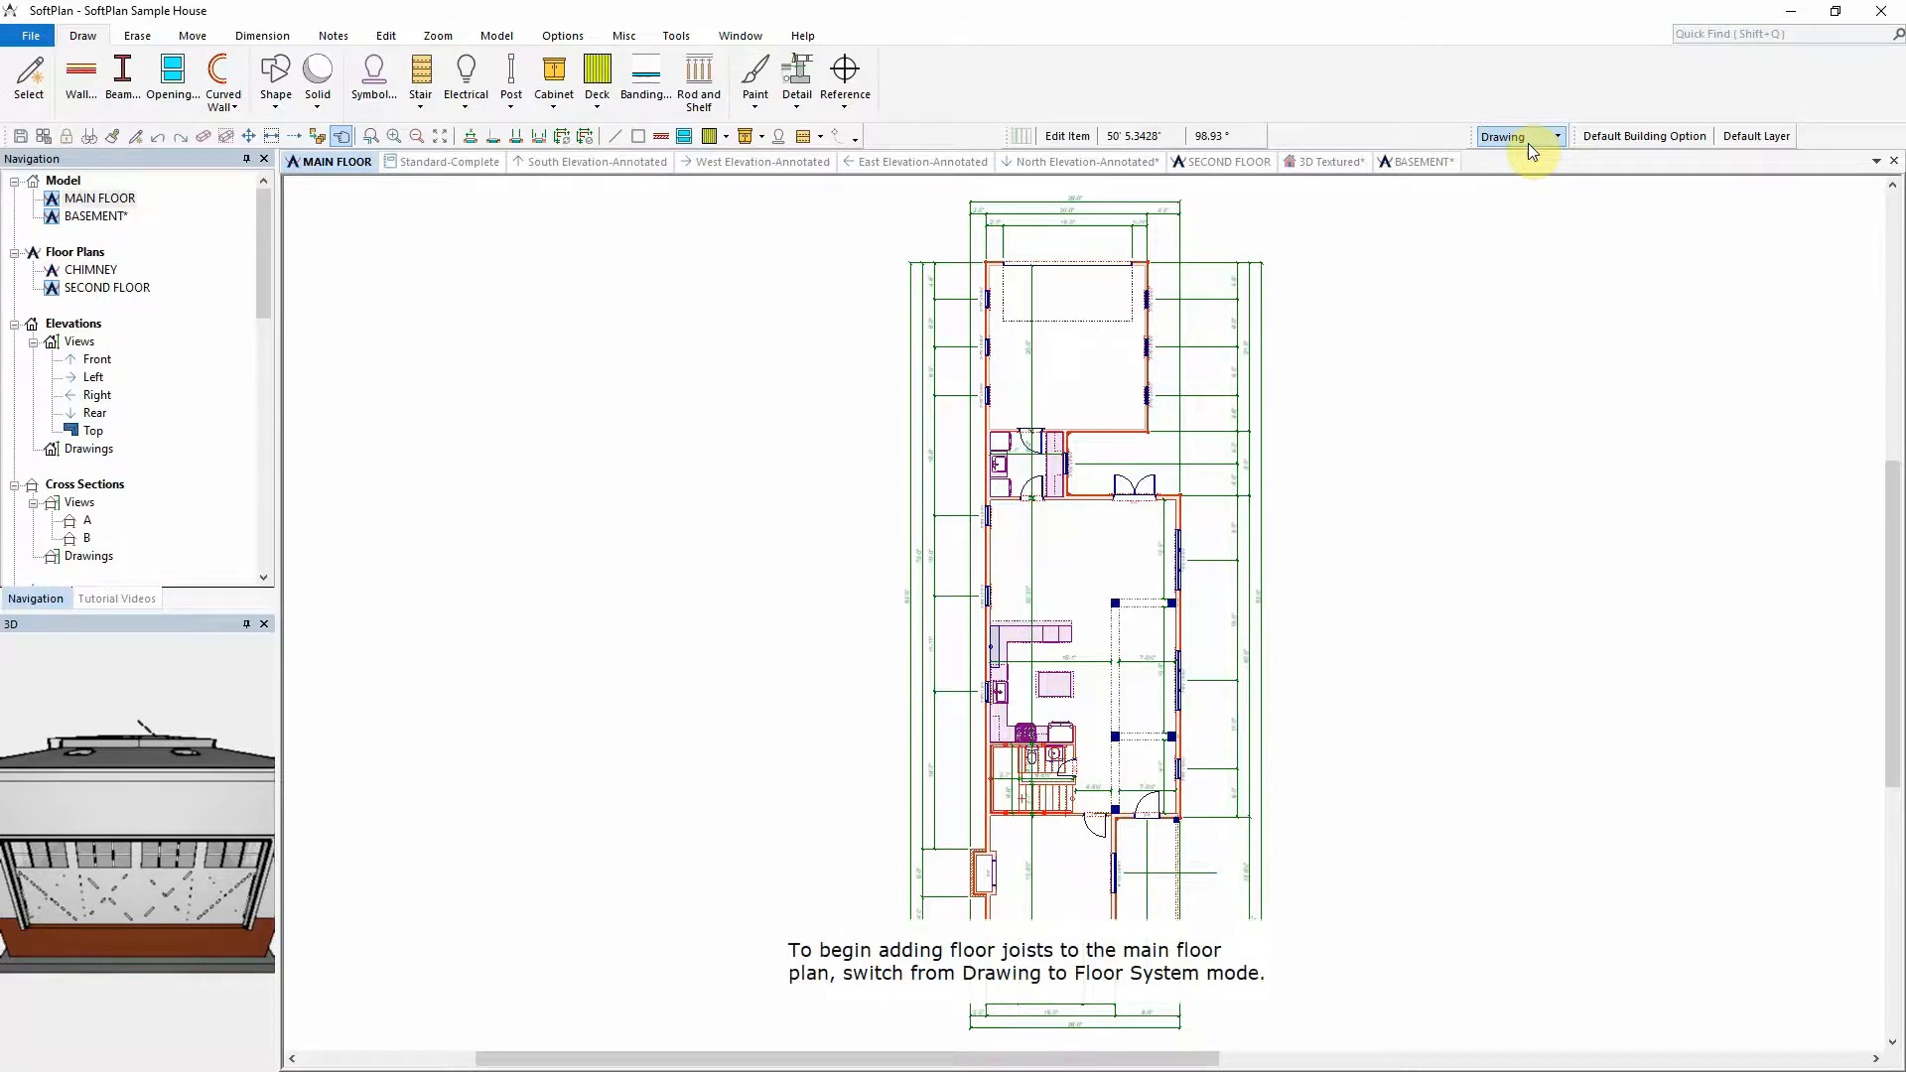
Step: Change the toolbar working mode from Drawing to Floor System
left_click(1513, 135)
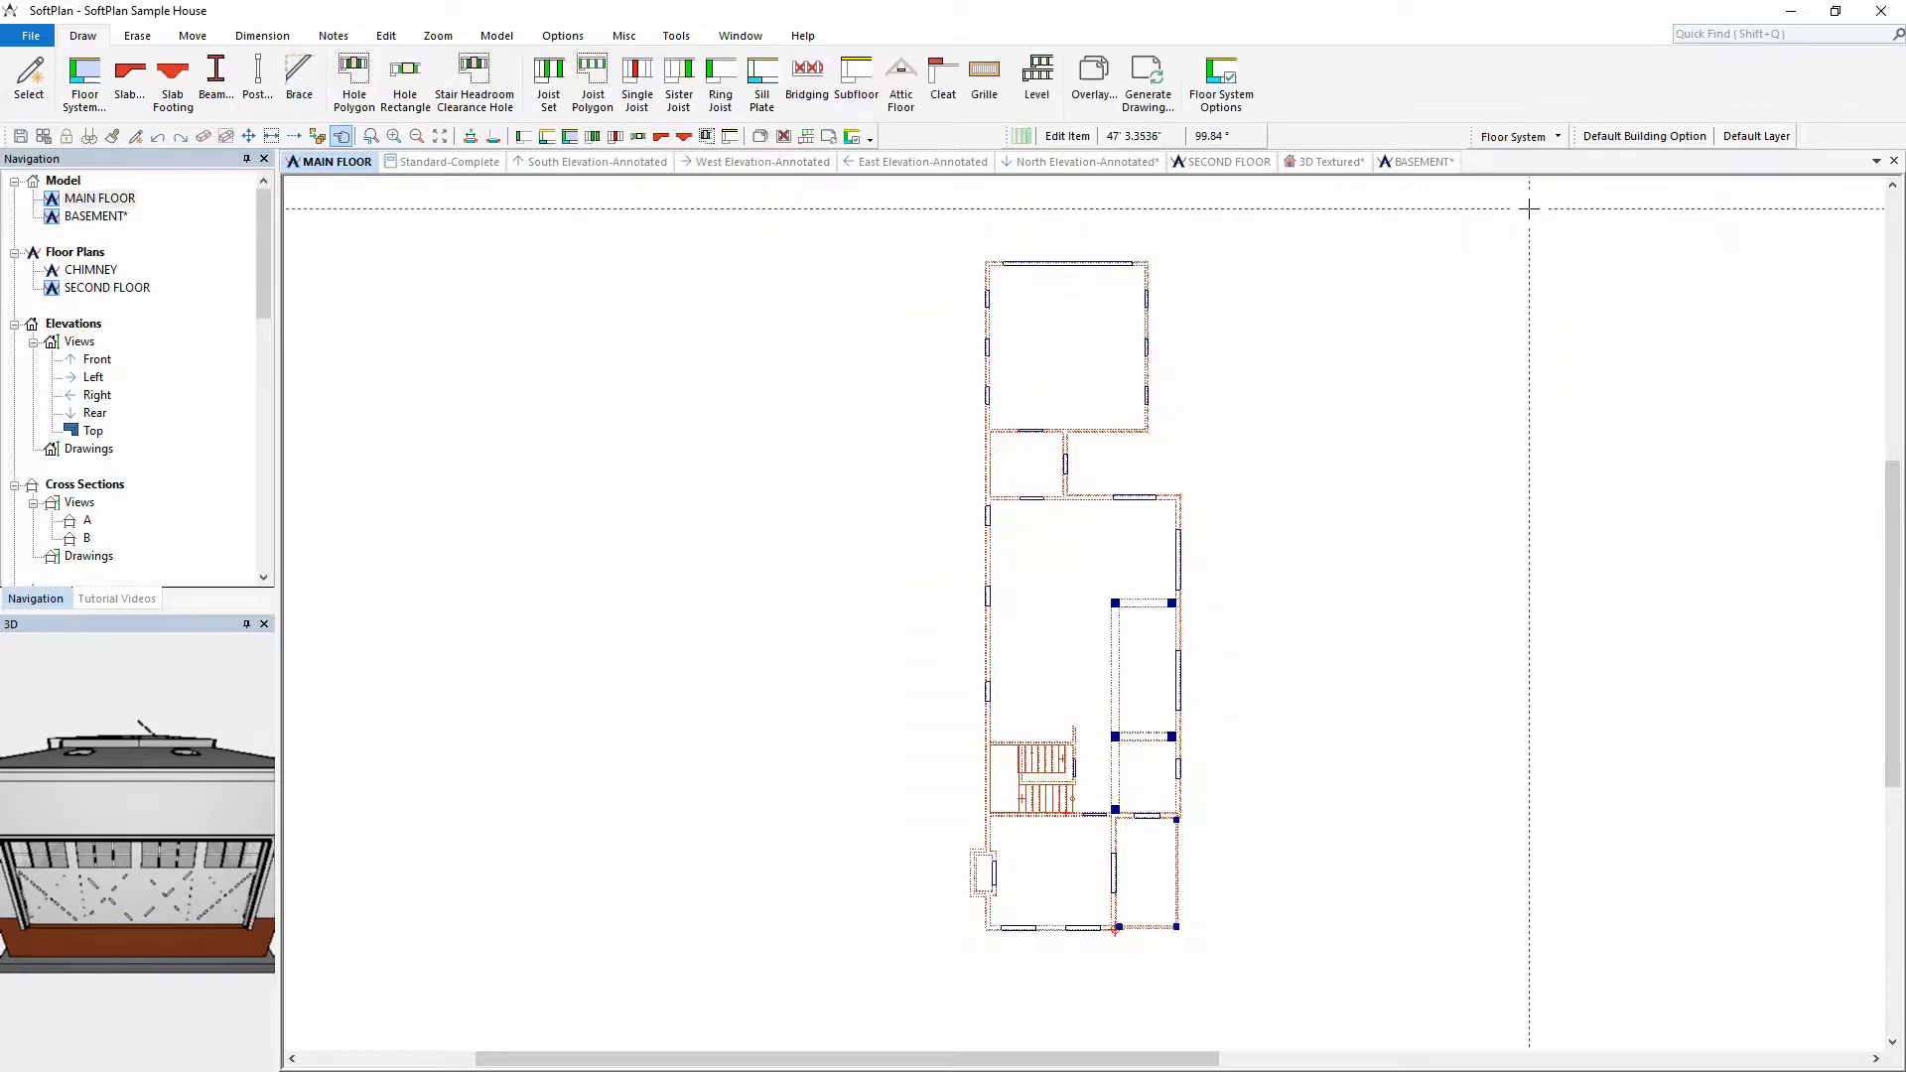
left_click(1221, 81)
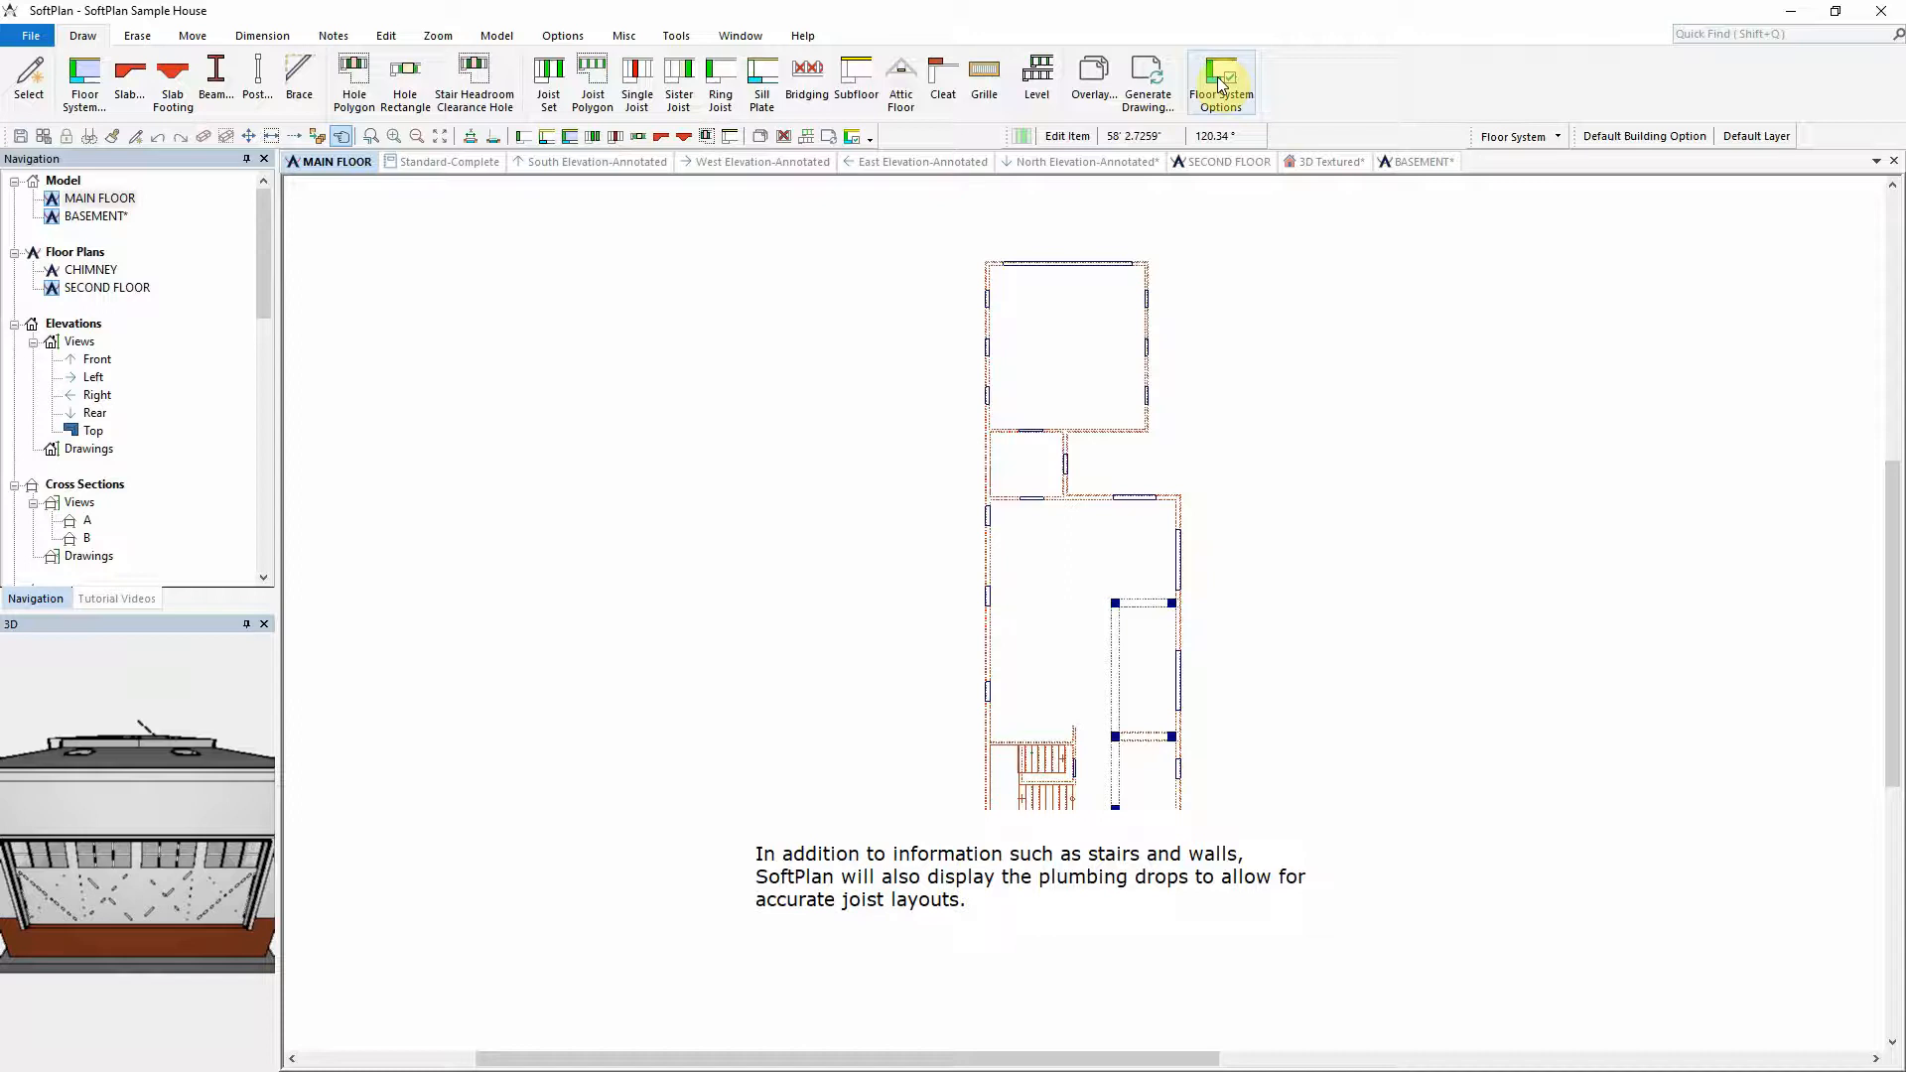
left_click(1219, 81)
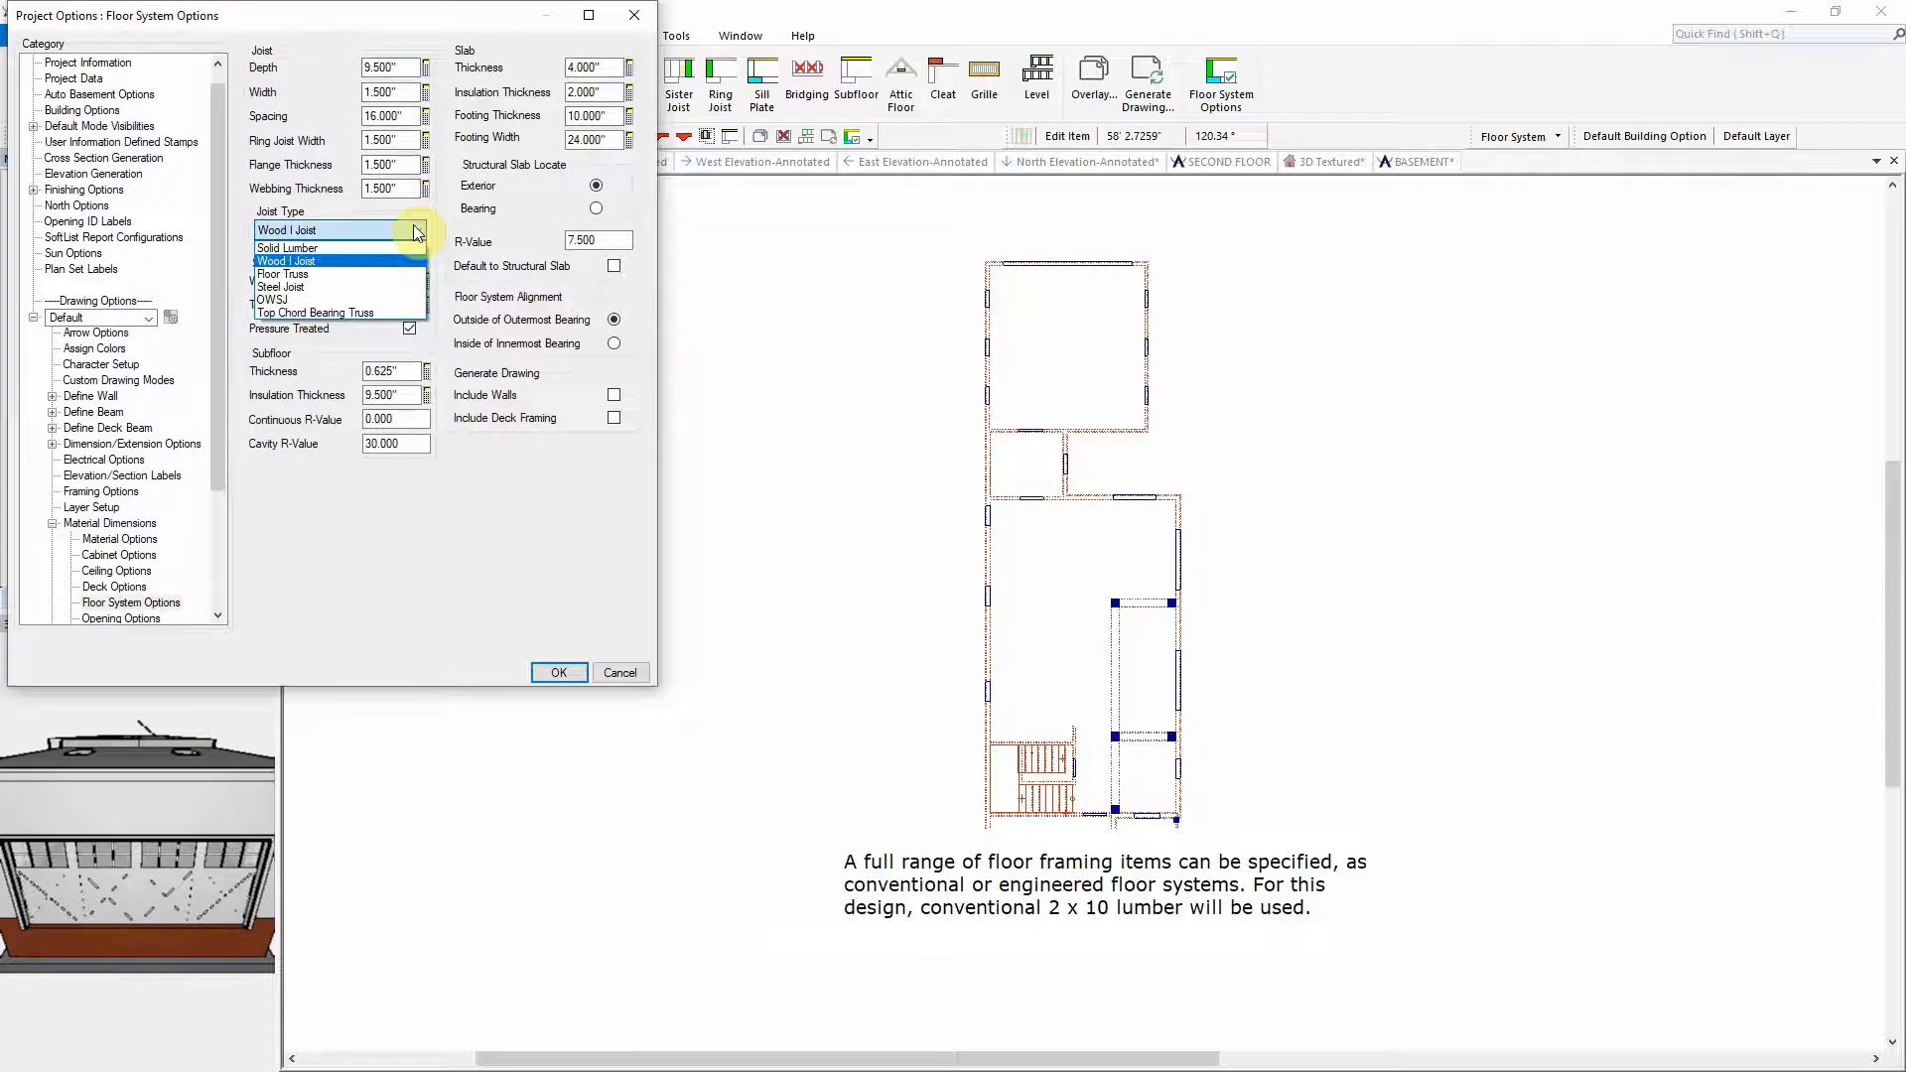
left_click(287, 230)
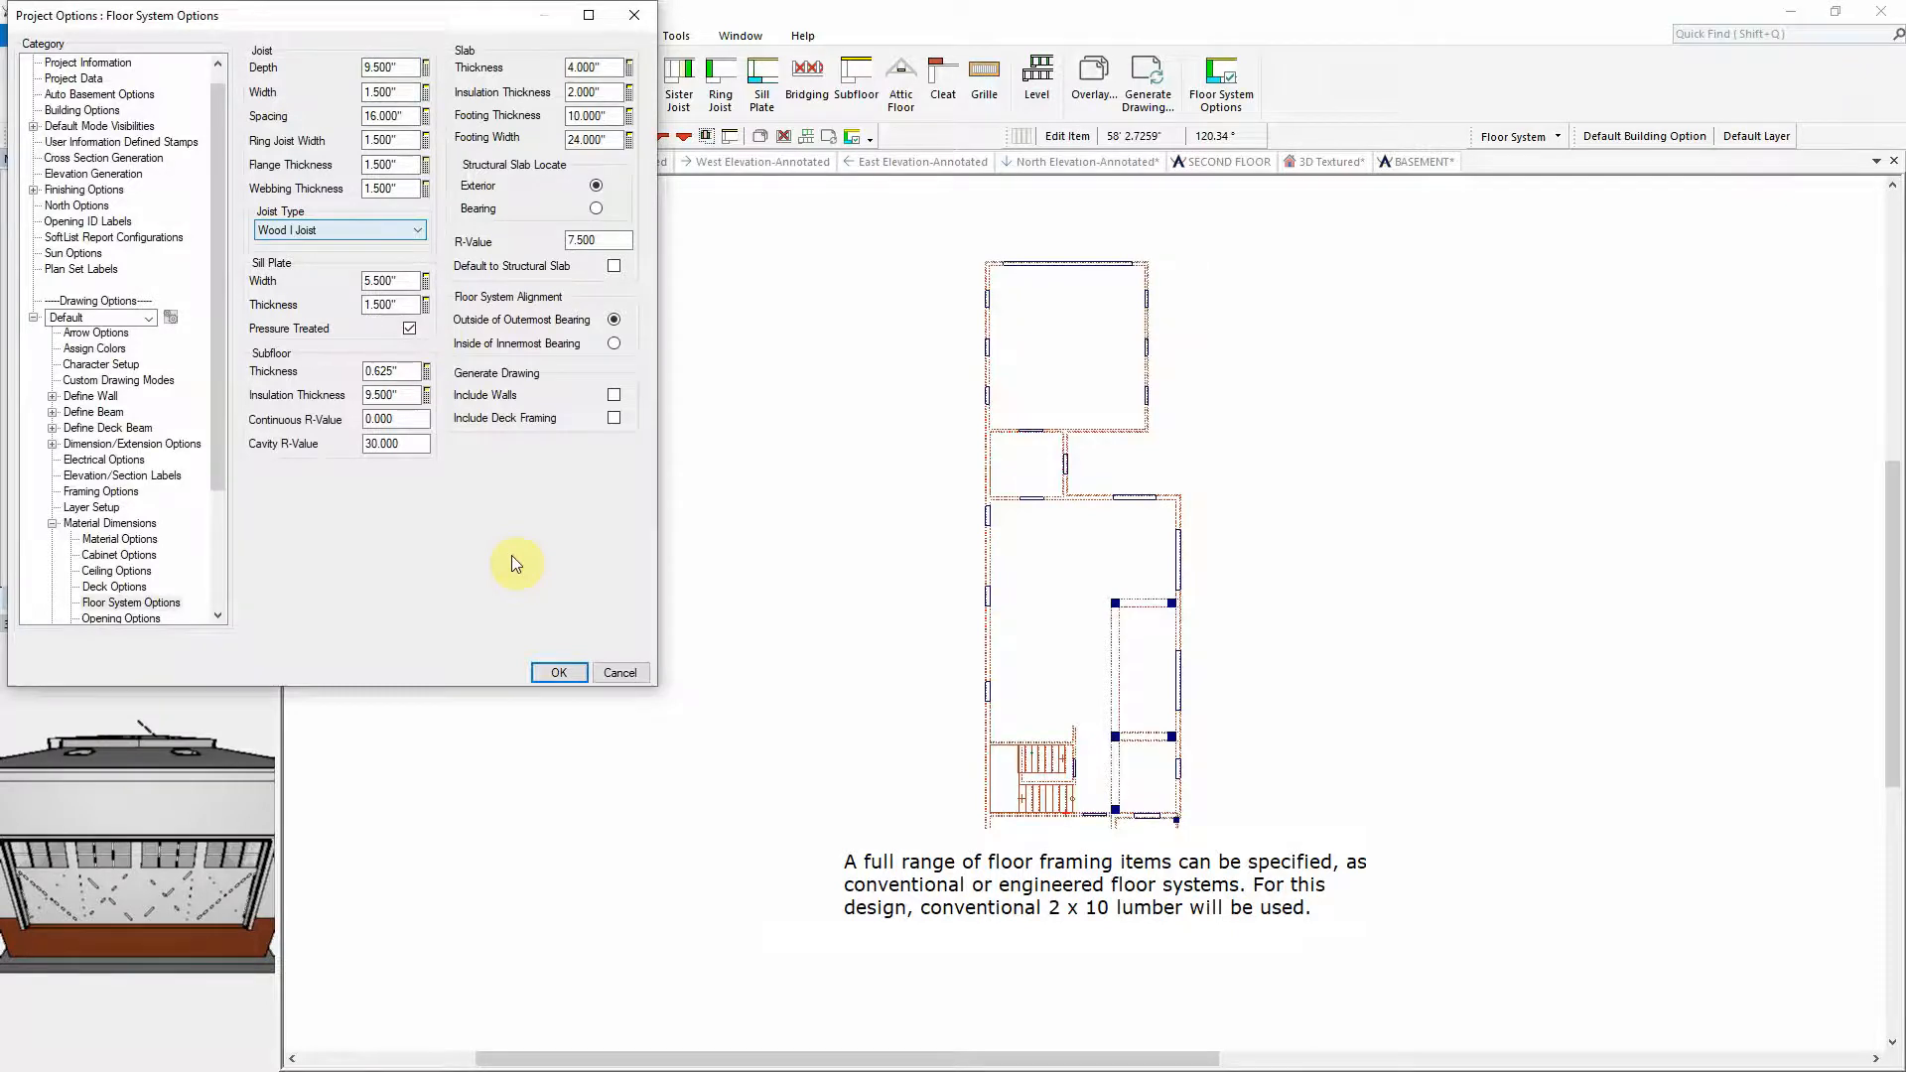
left_click(558, 673)
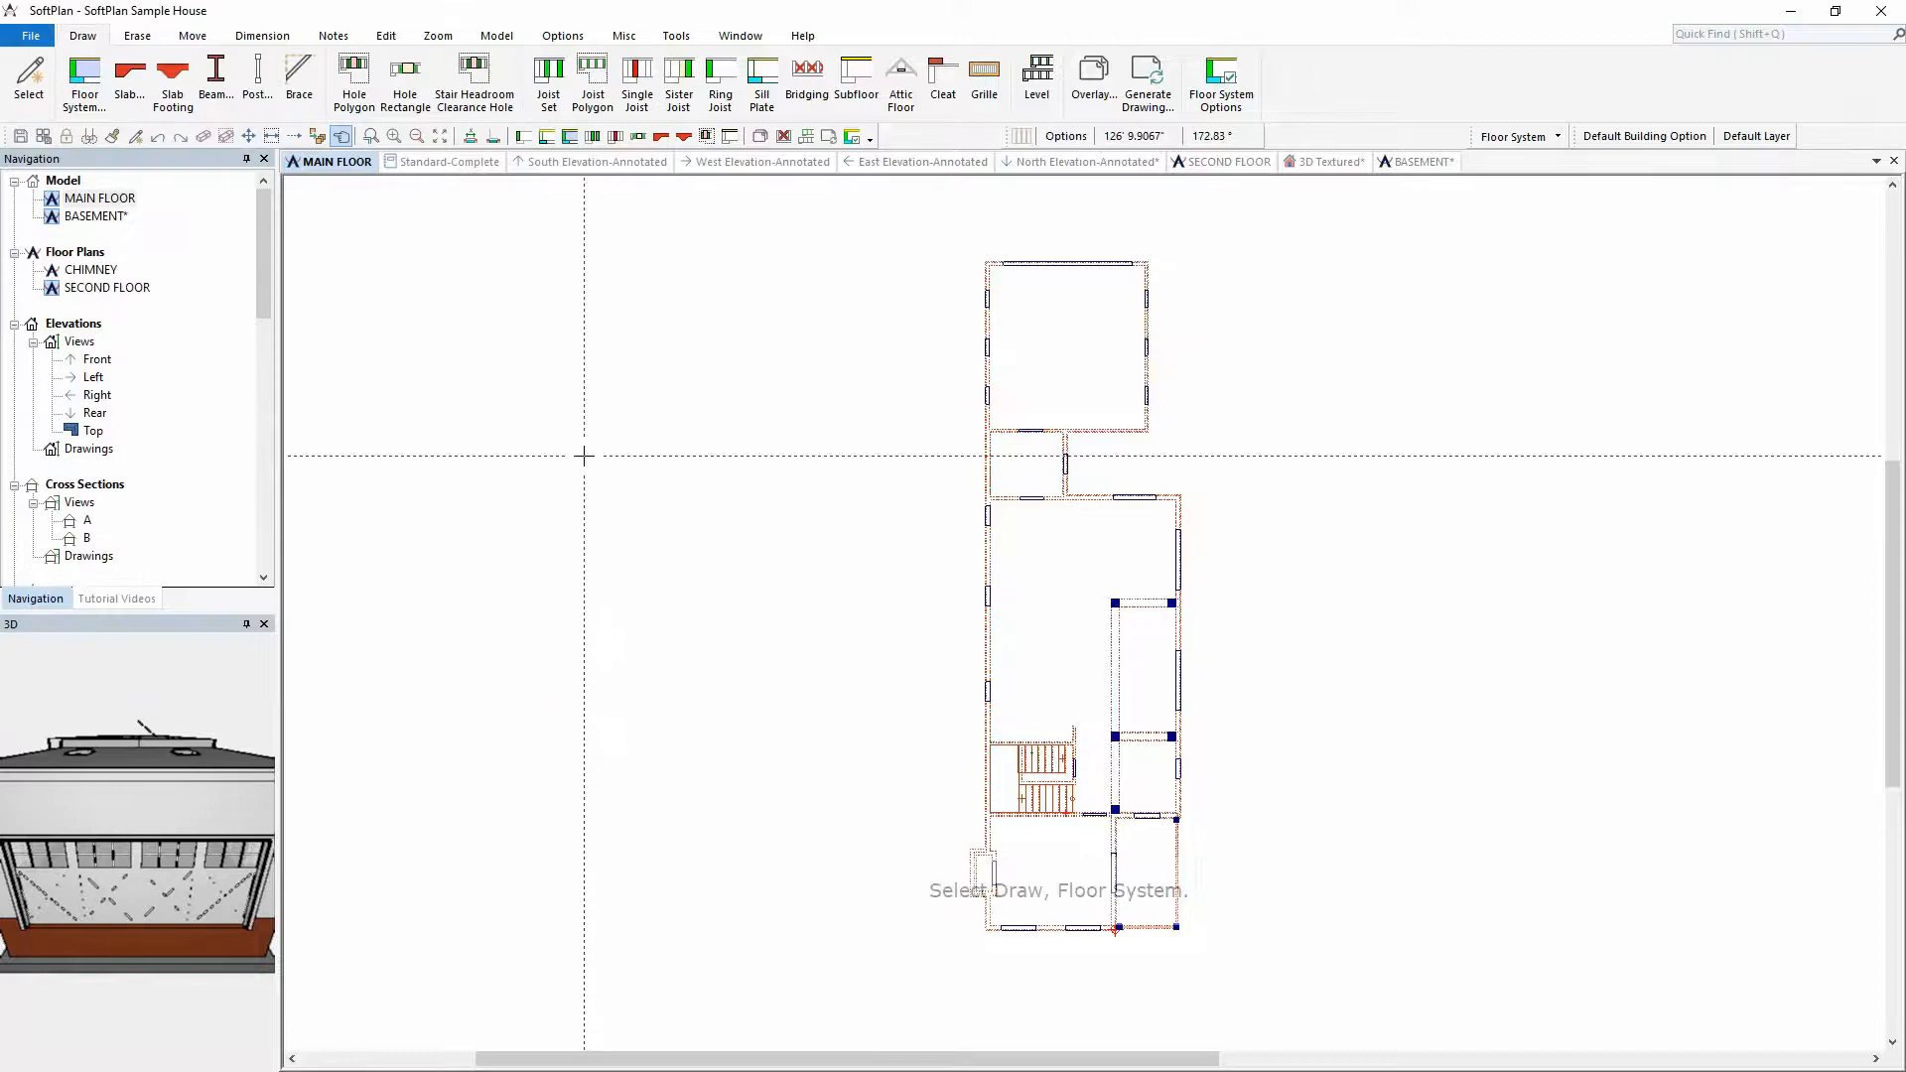
Step: Auto Trace a Ring Joist, Sill Plate and Subfloor floor system around the main floor walls
left_click(83, 80)
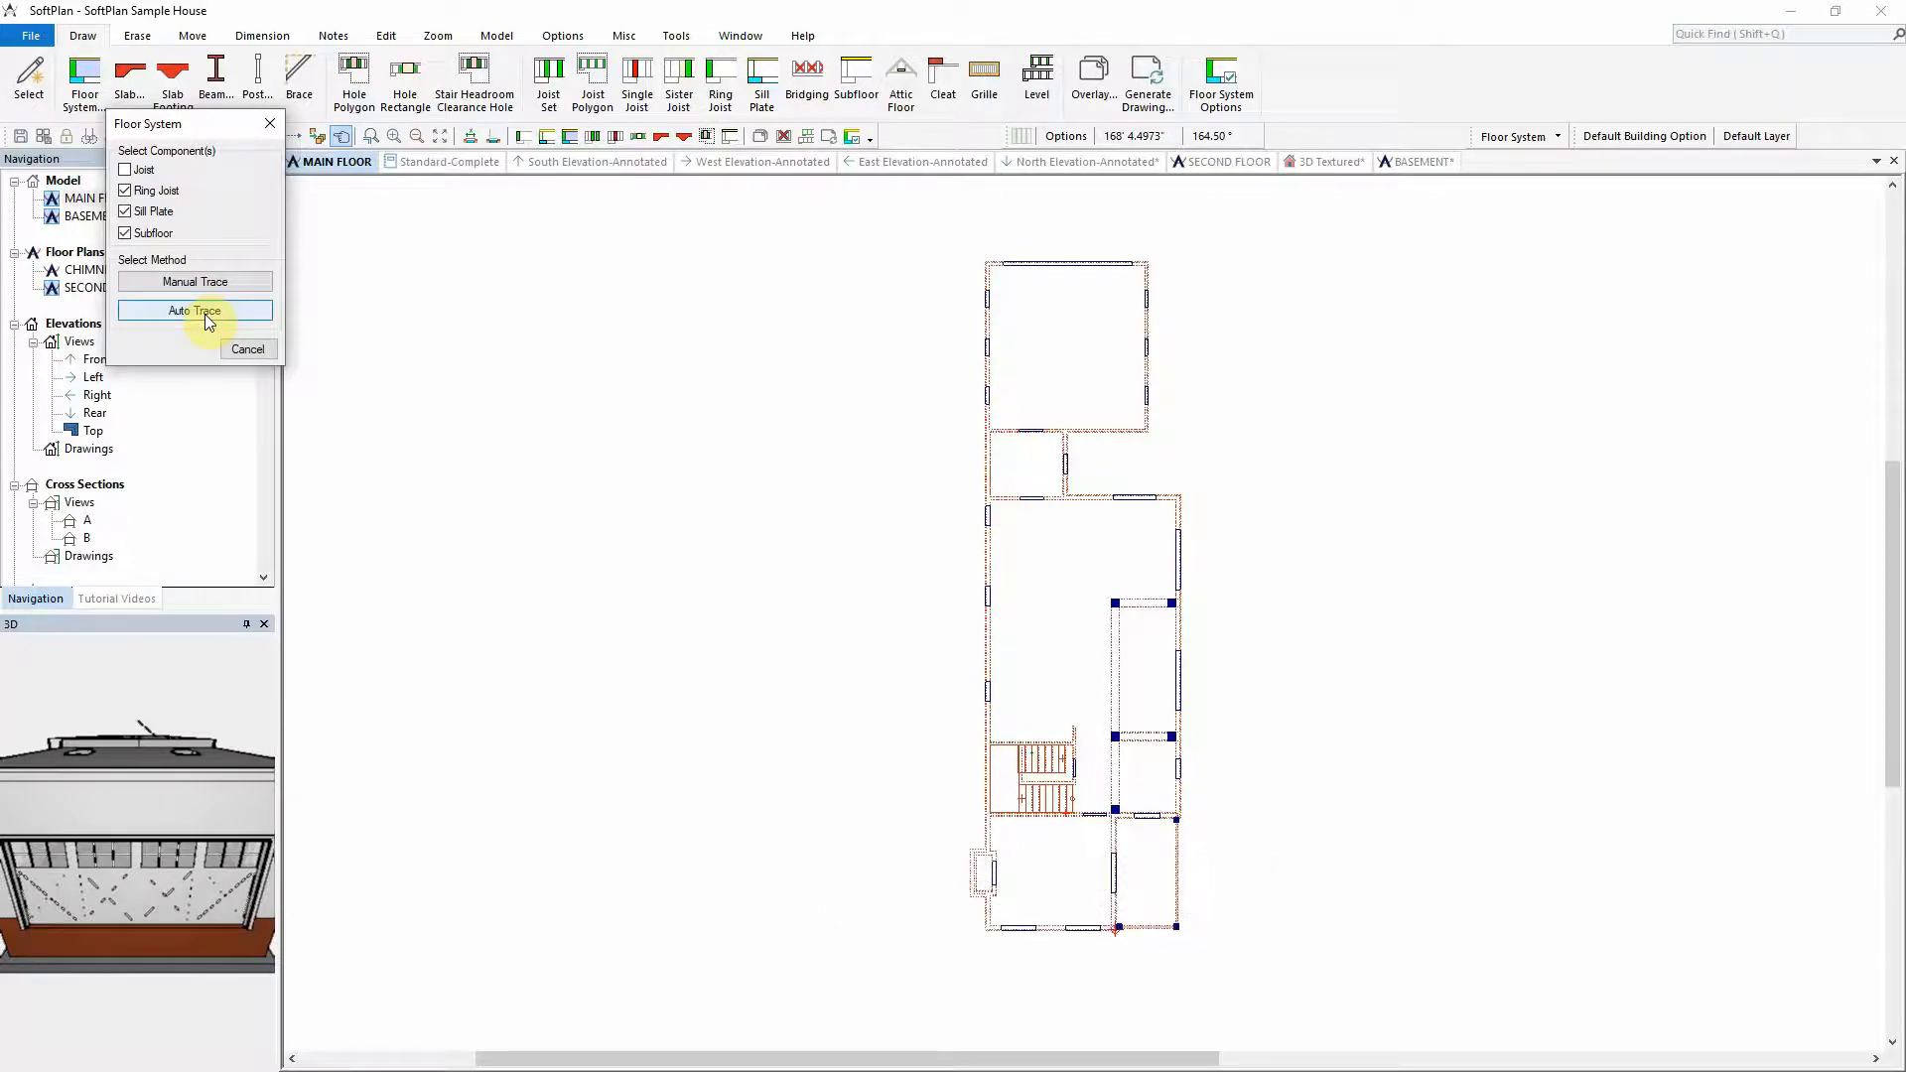
left_click(194, 310)
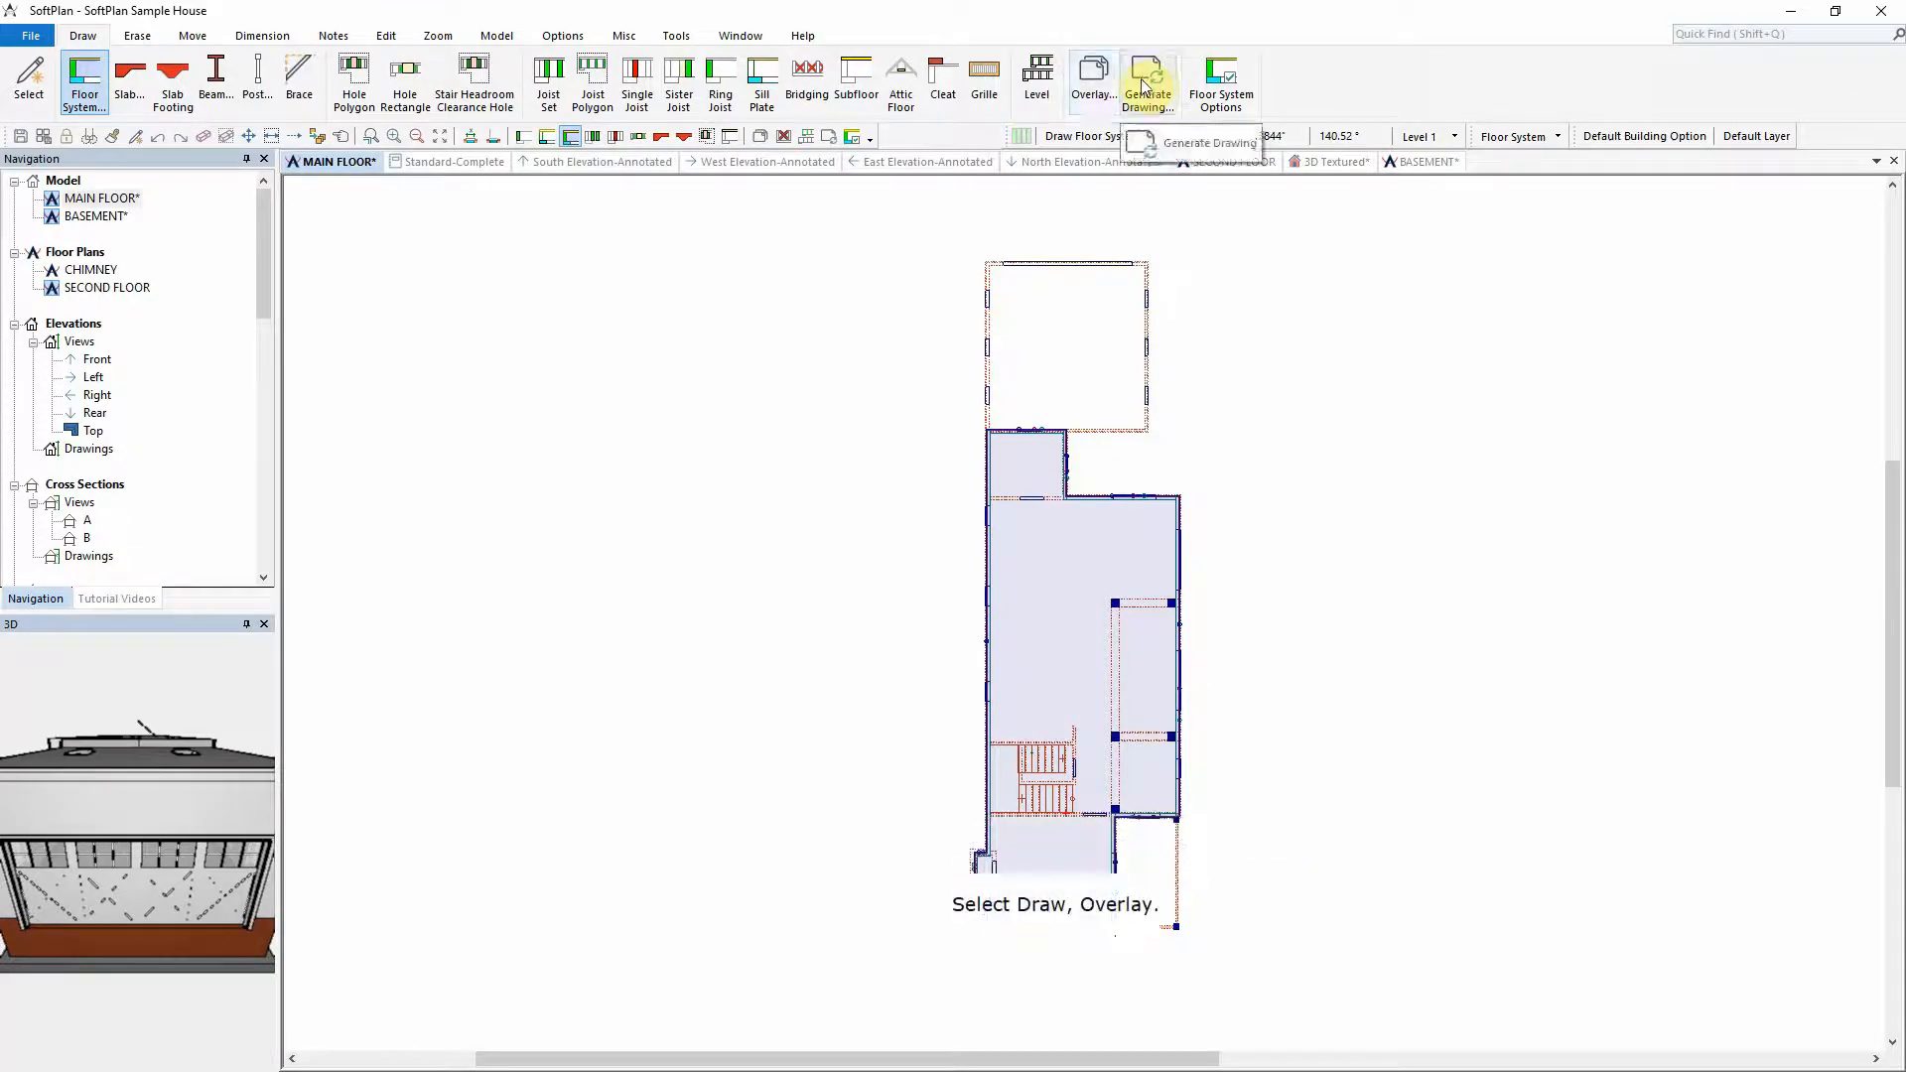
Step: Overlay the BASEMENT plan onto the main floor via Draw > Overlay
left_click(1092, 79)
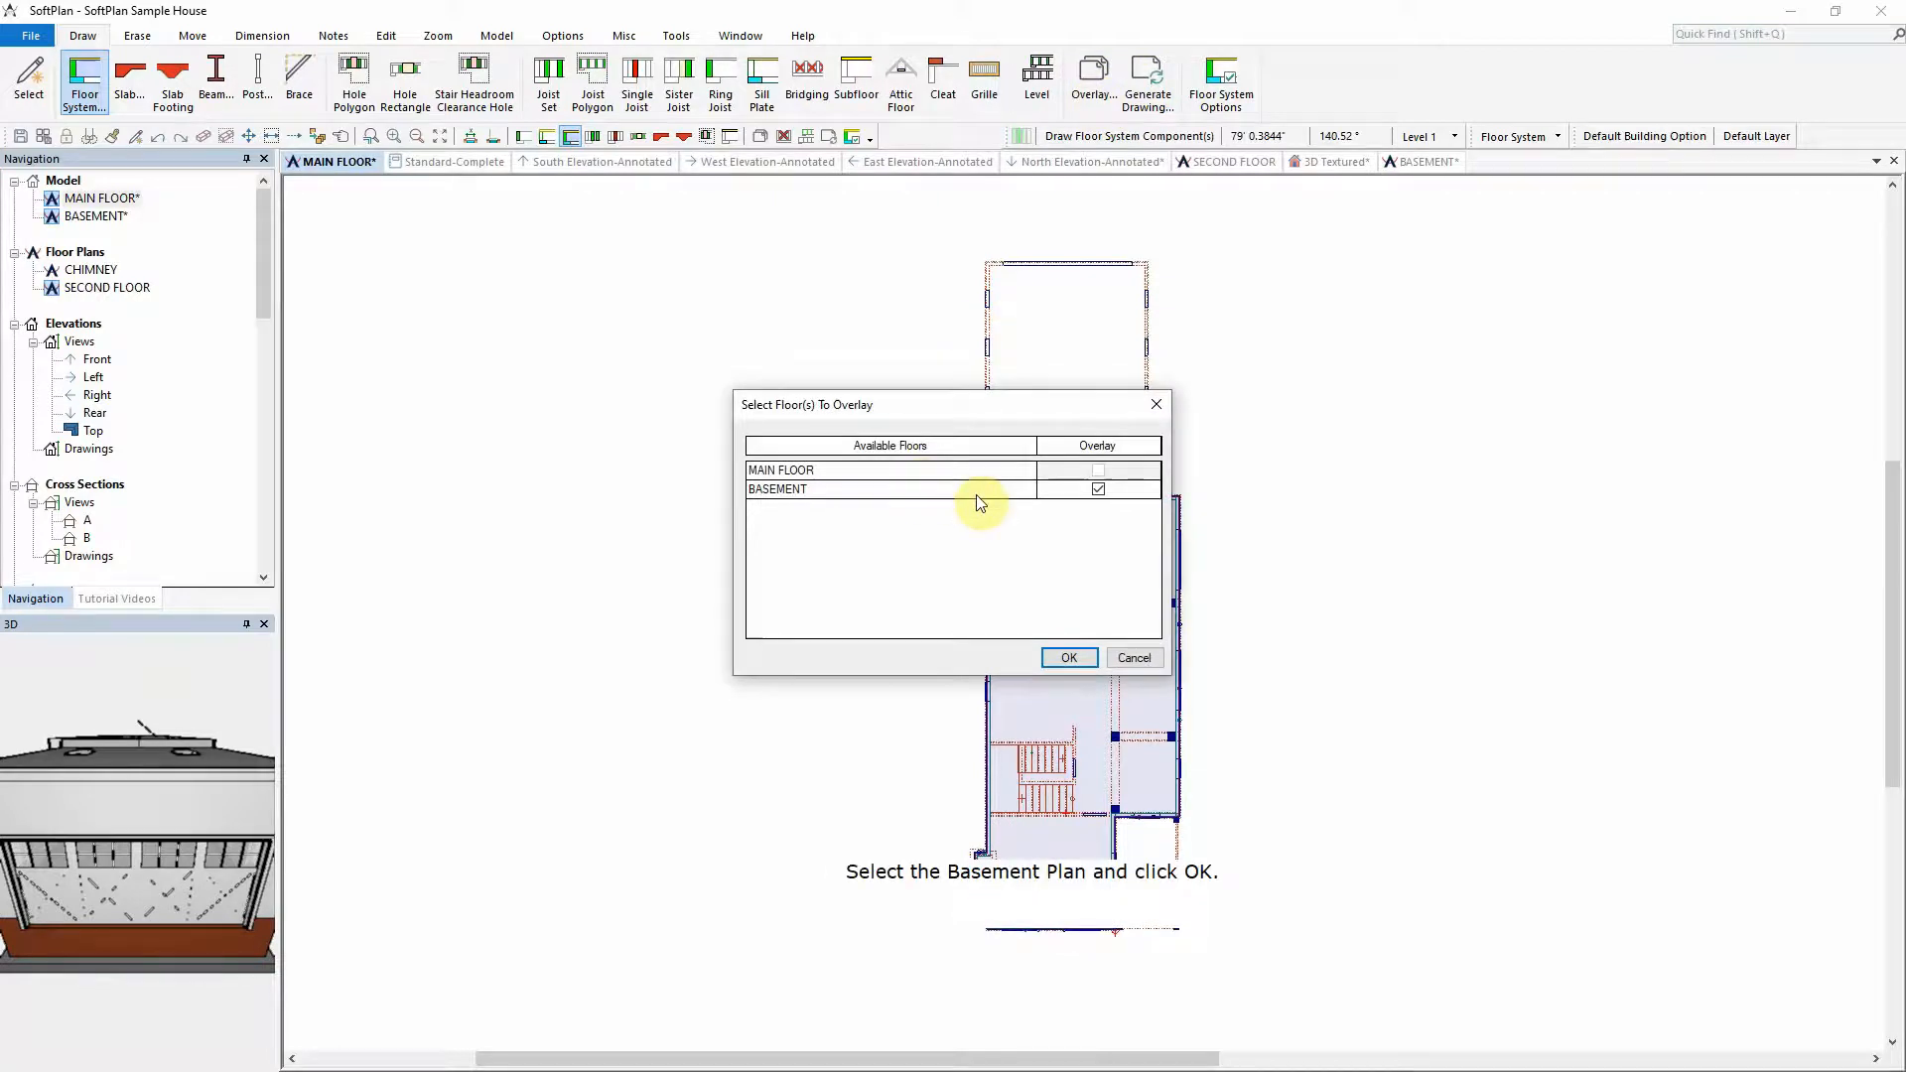
left_click(1069, 657)
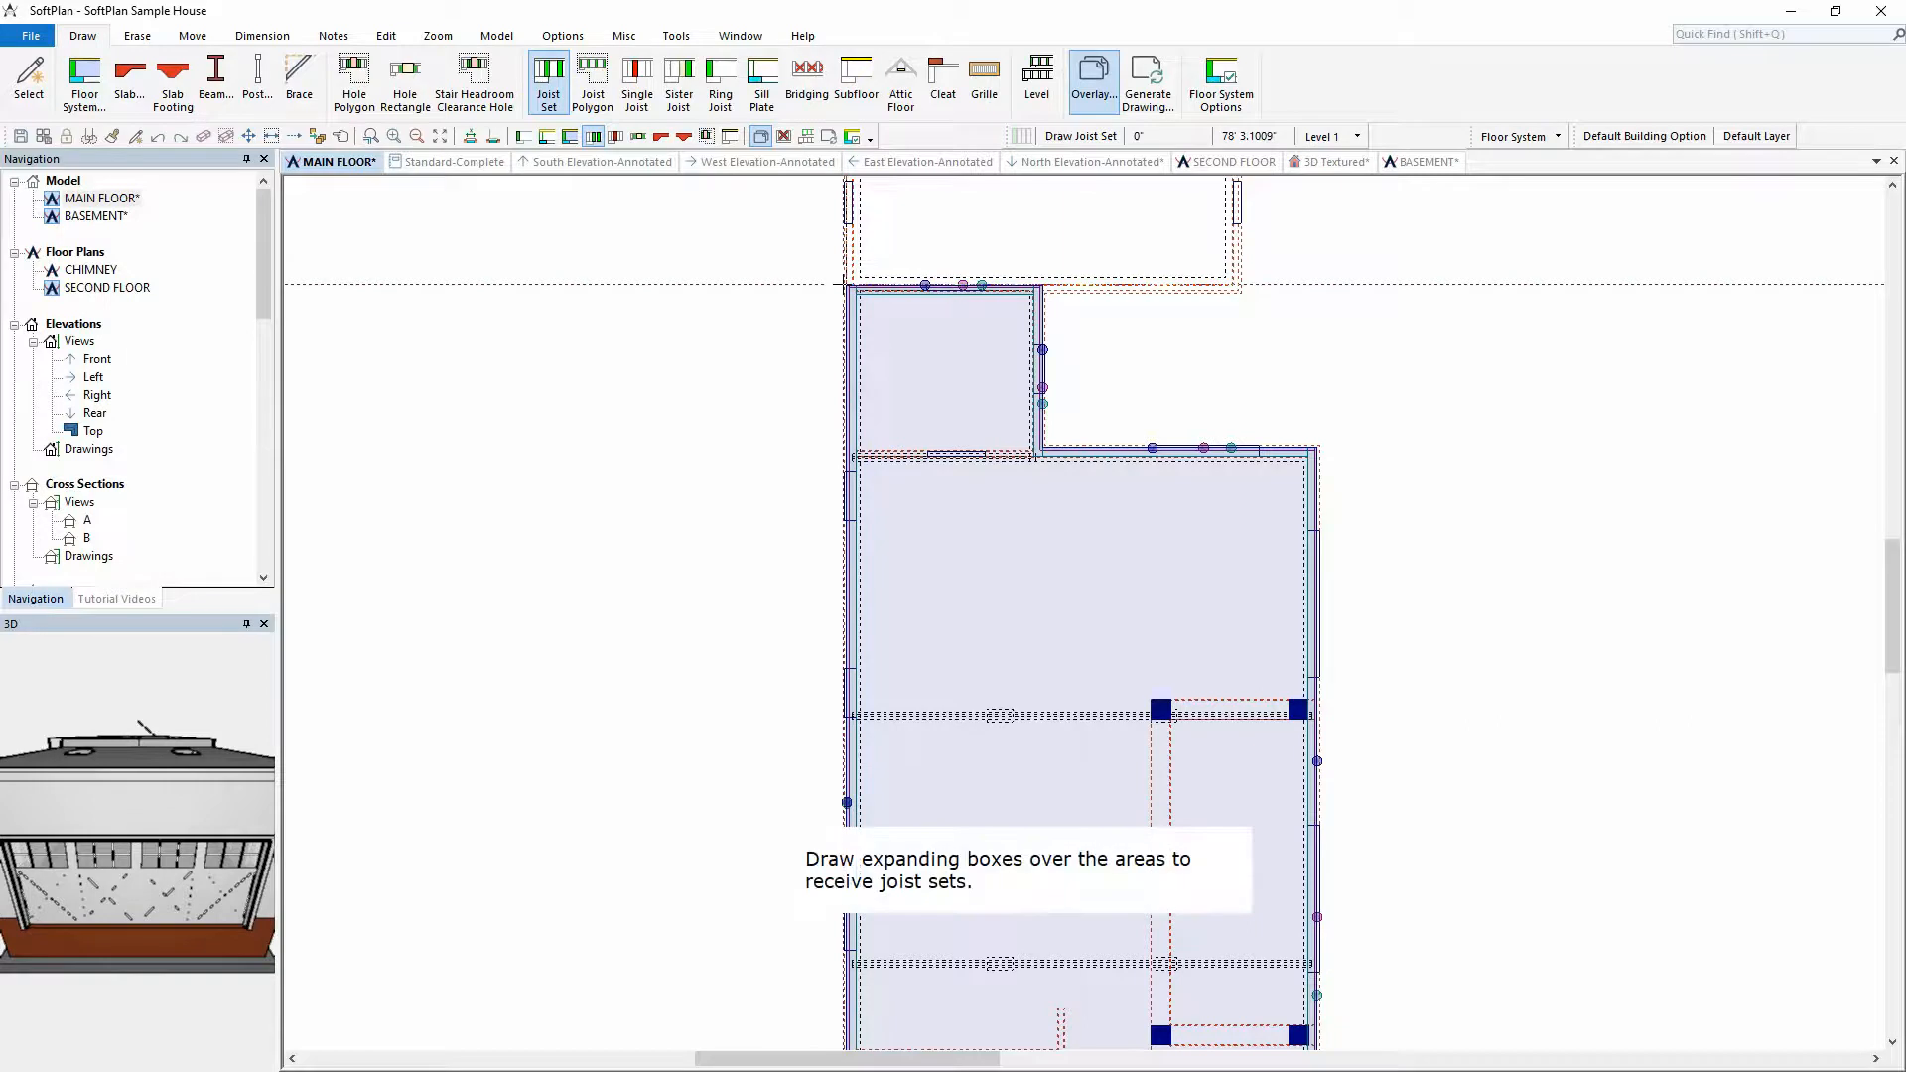
Step: Lay a Joist Set over a main floor area by dragging an expanding box across it
left_click_drag(858, 298, 1037, 457)
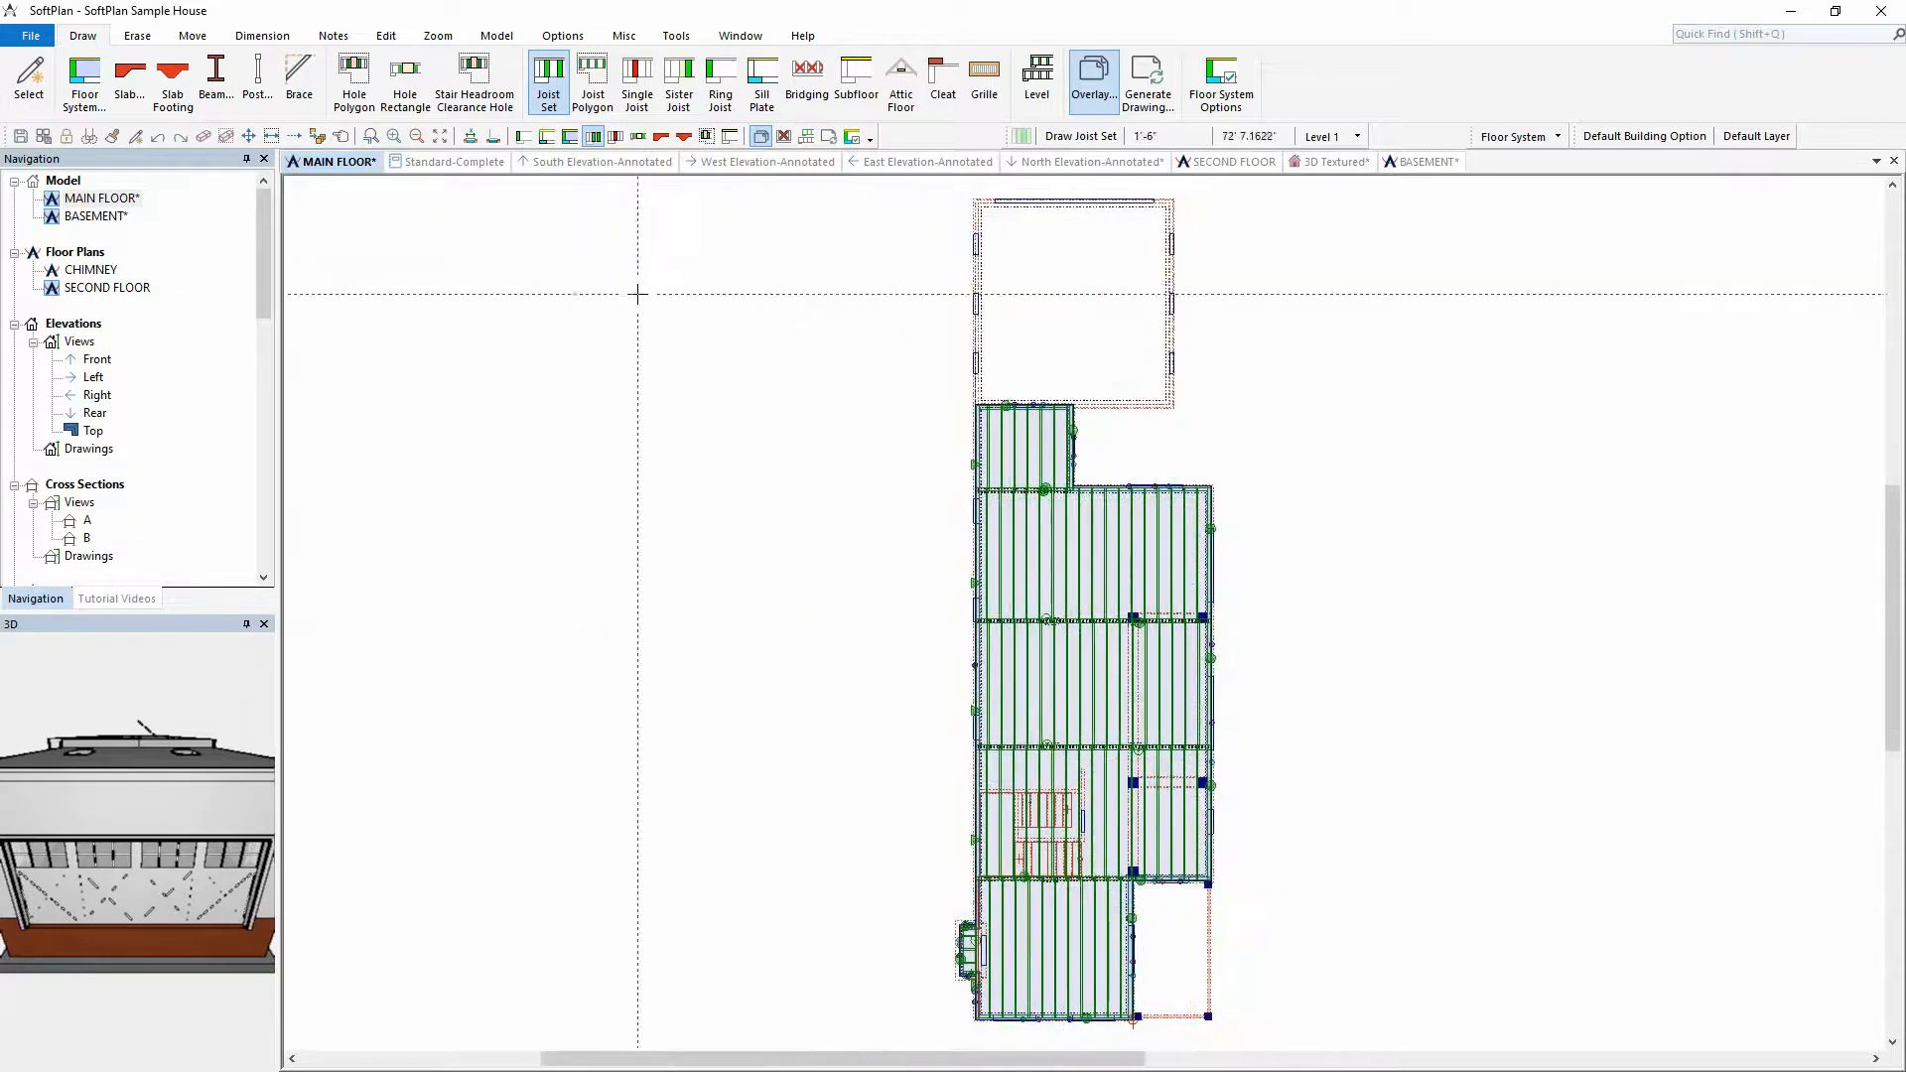
Step: Return to wall drawing mode and start Set Wall Tops from a 10-foot house wall
left_click(1557, 137)
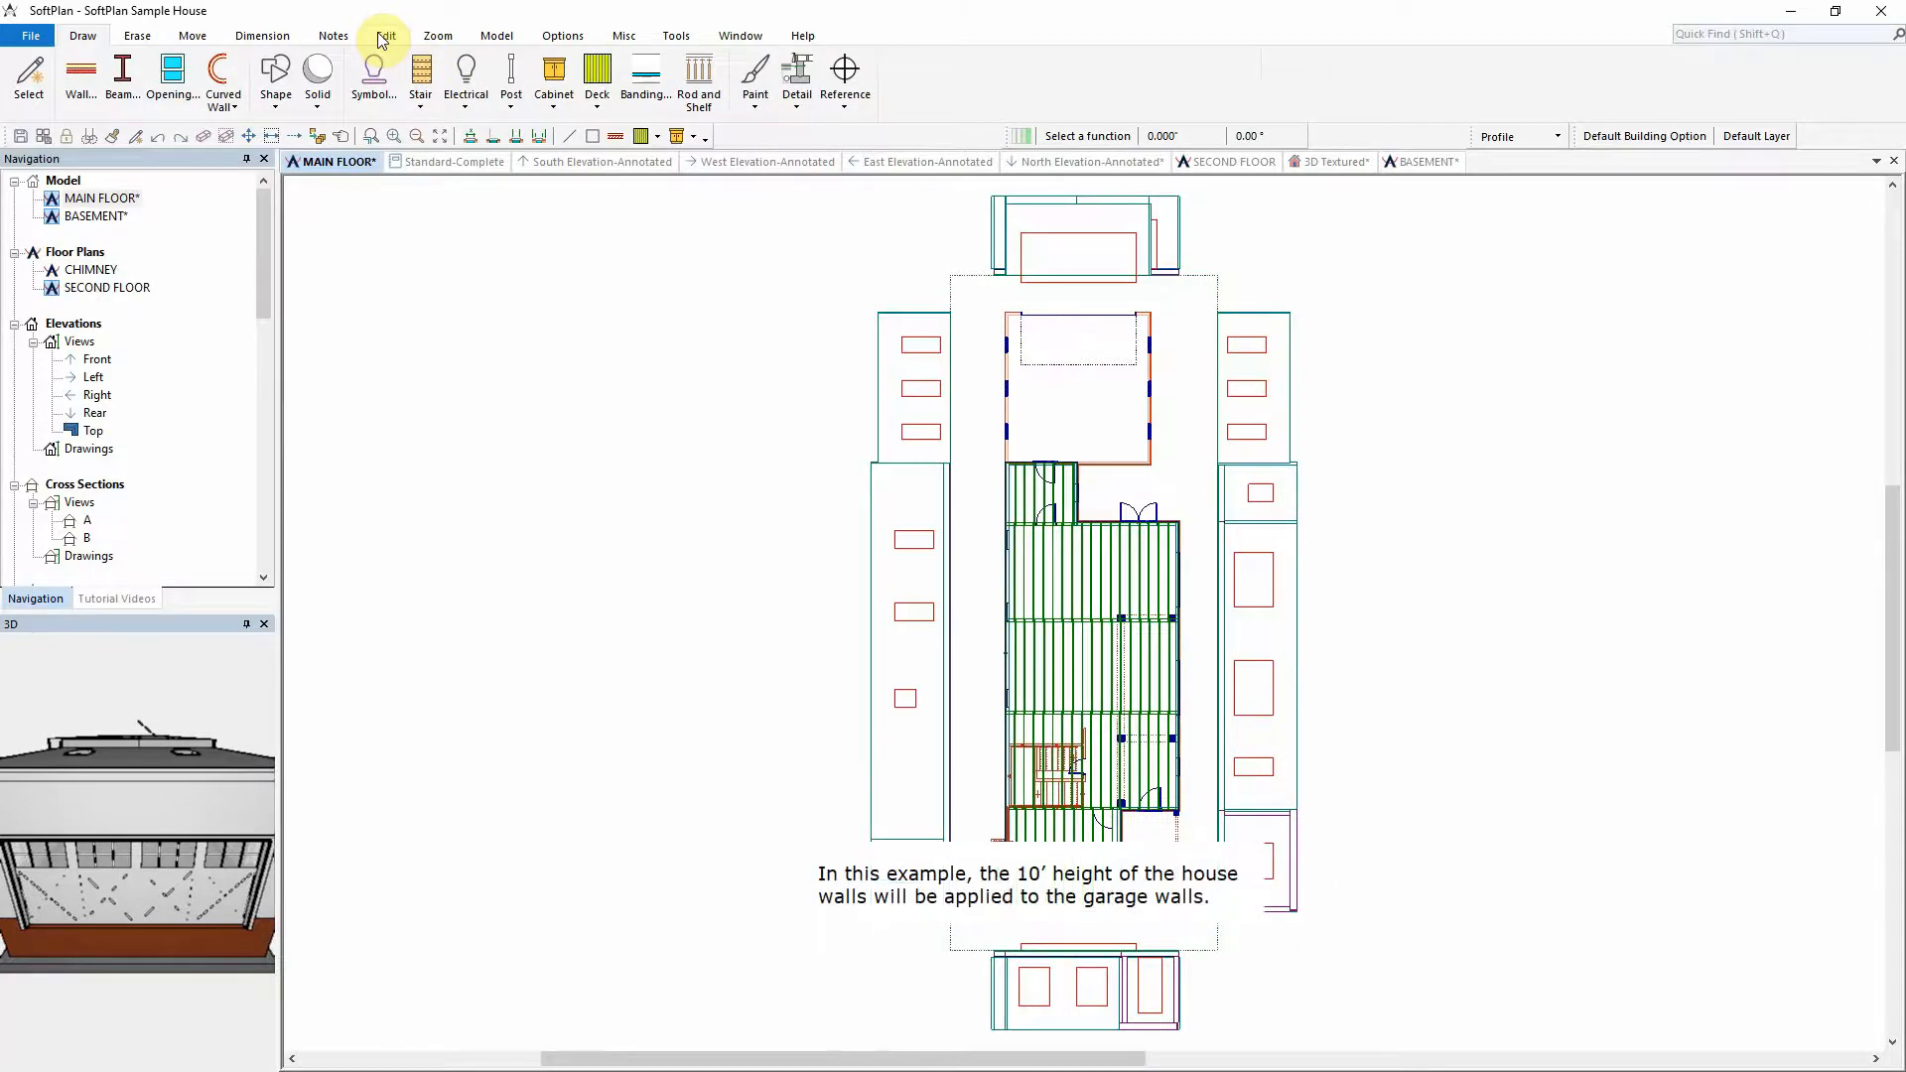
left_click(384, 34)
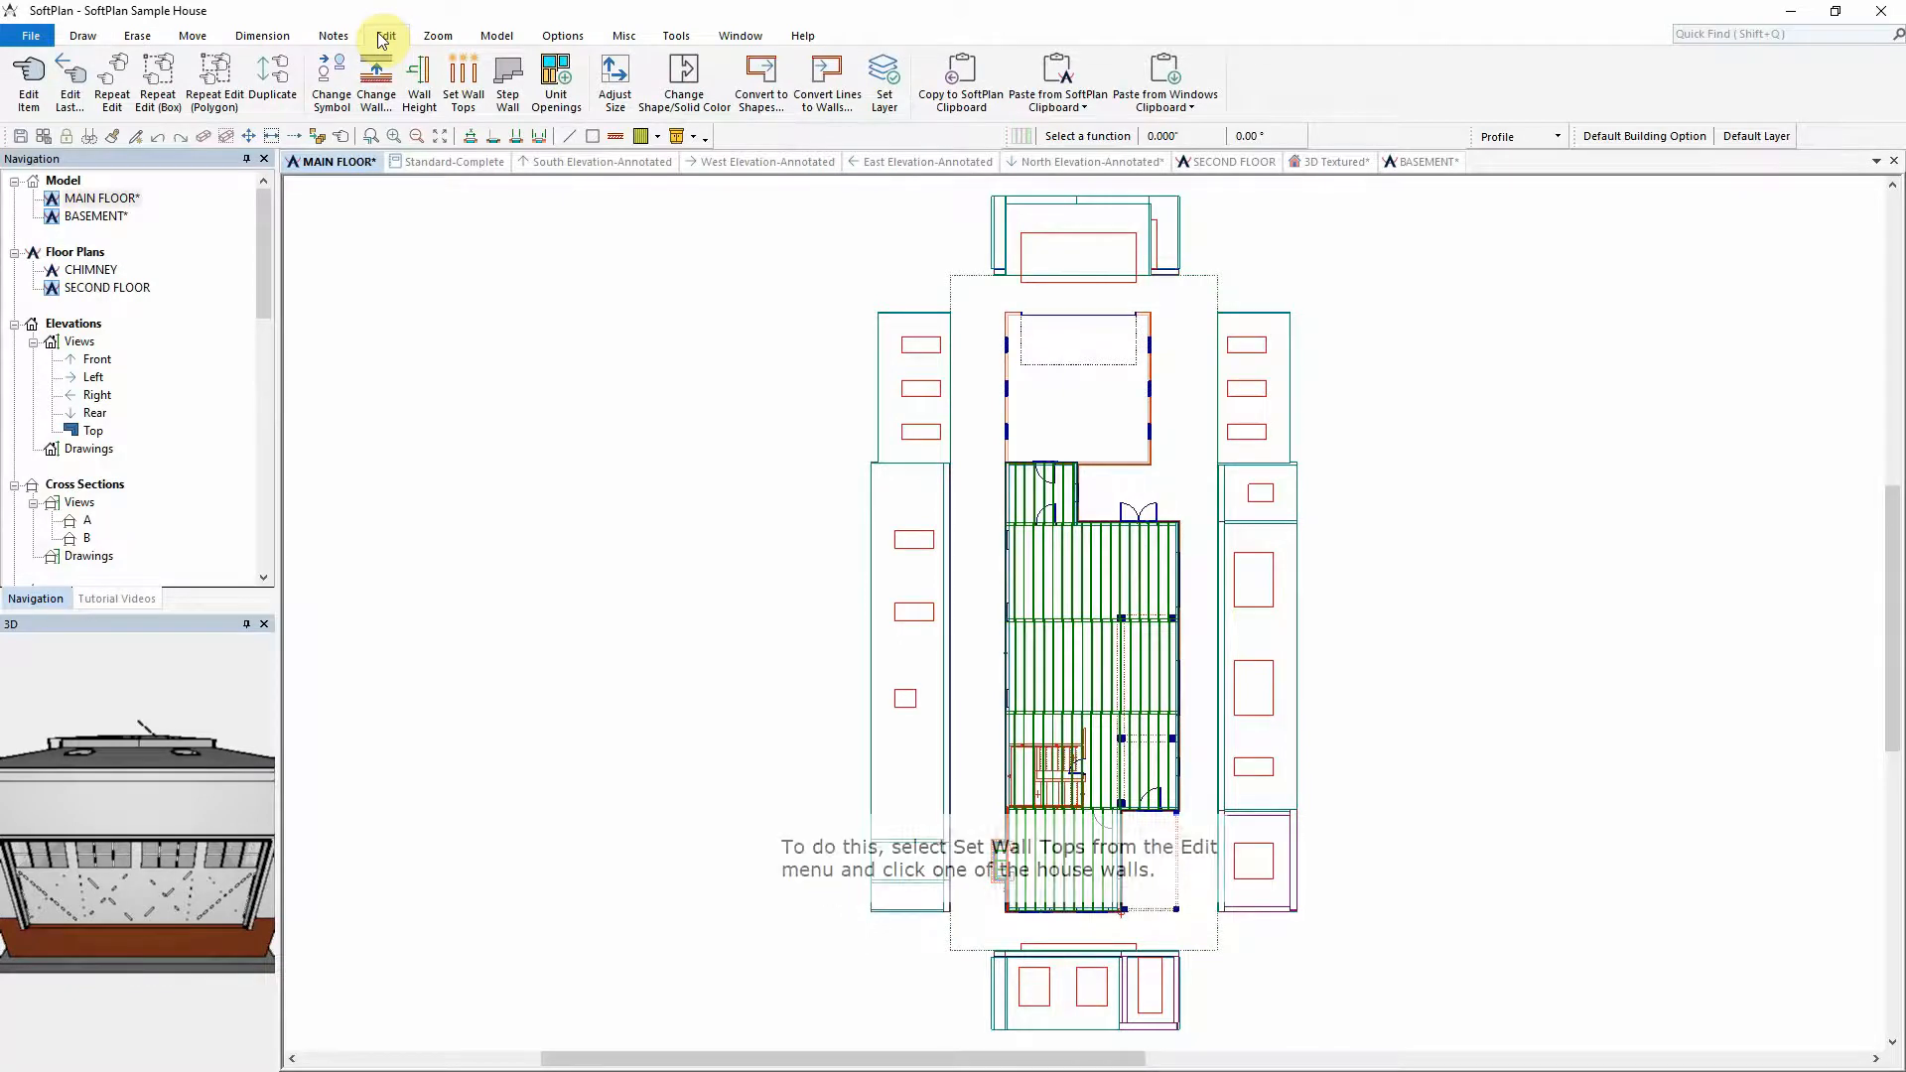
left_click(462, 79)
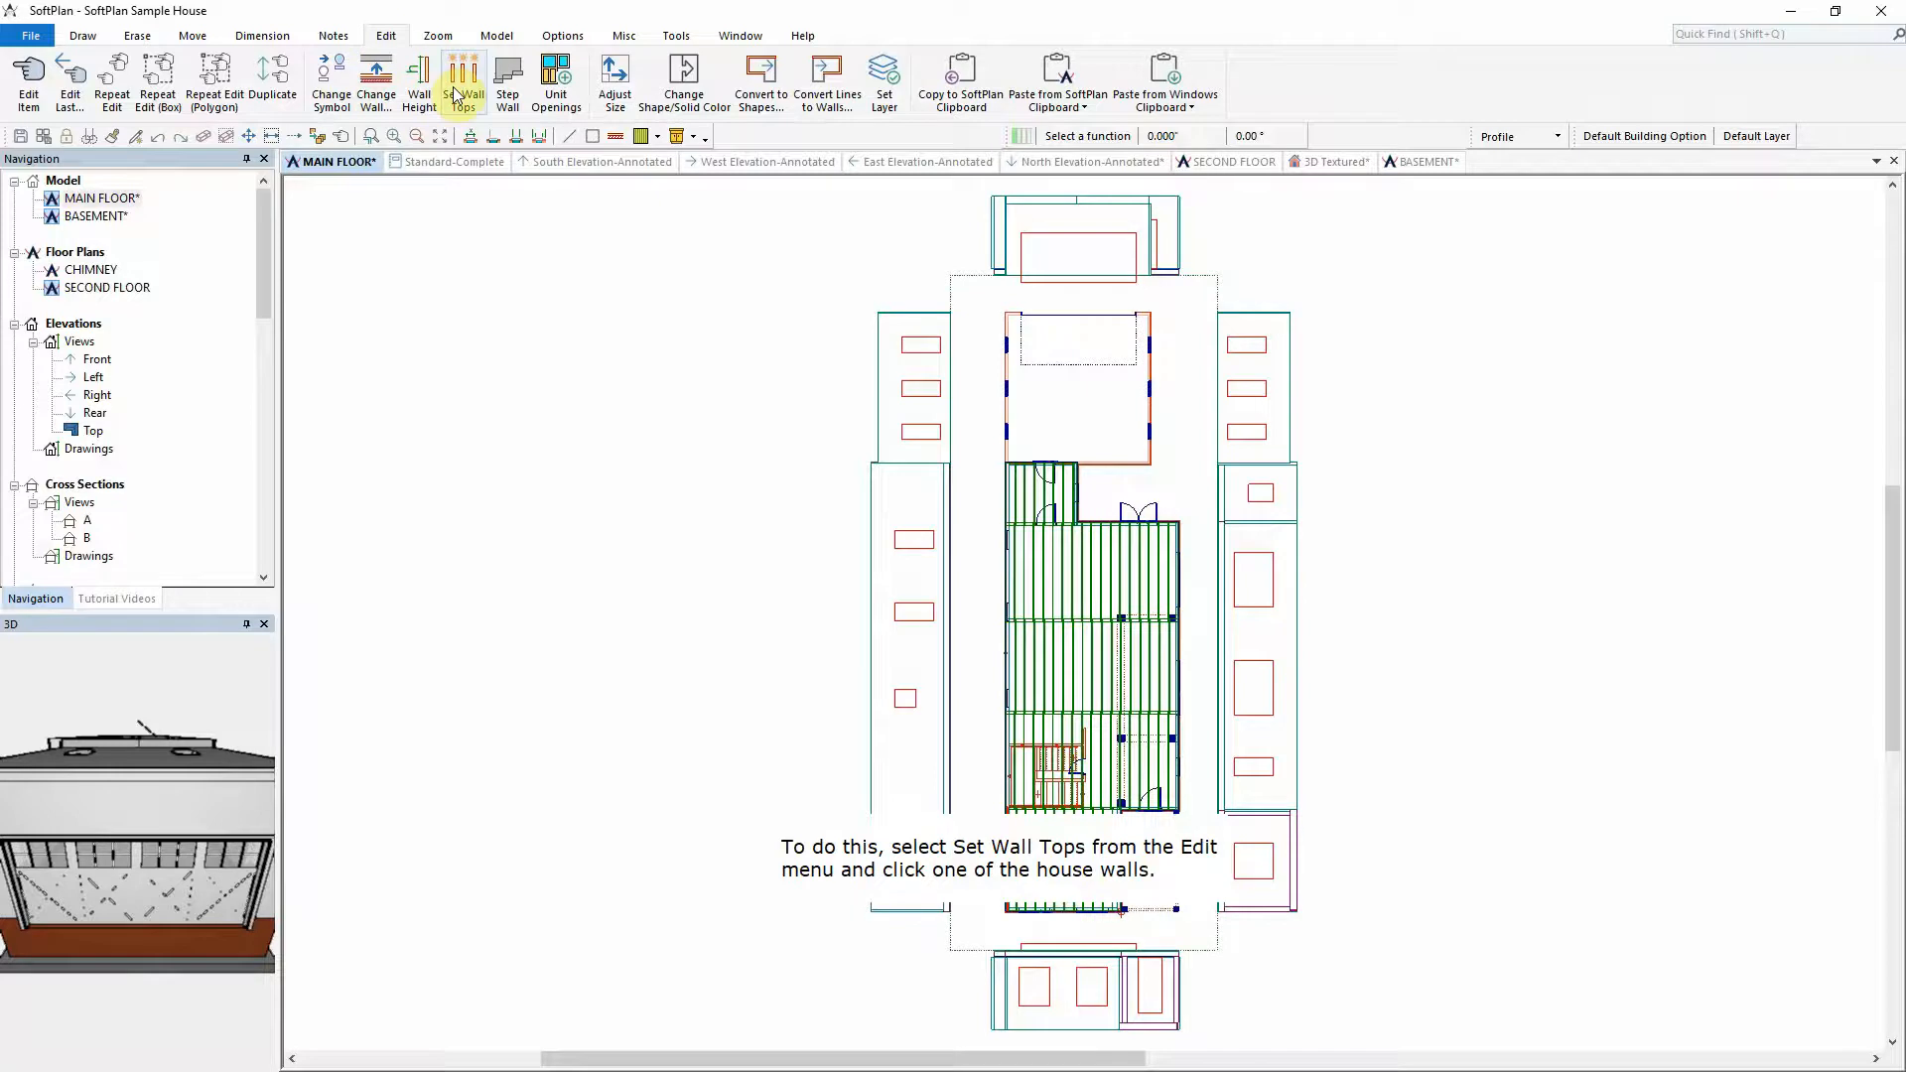
left_click(462, 76)
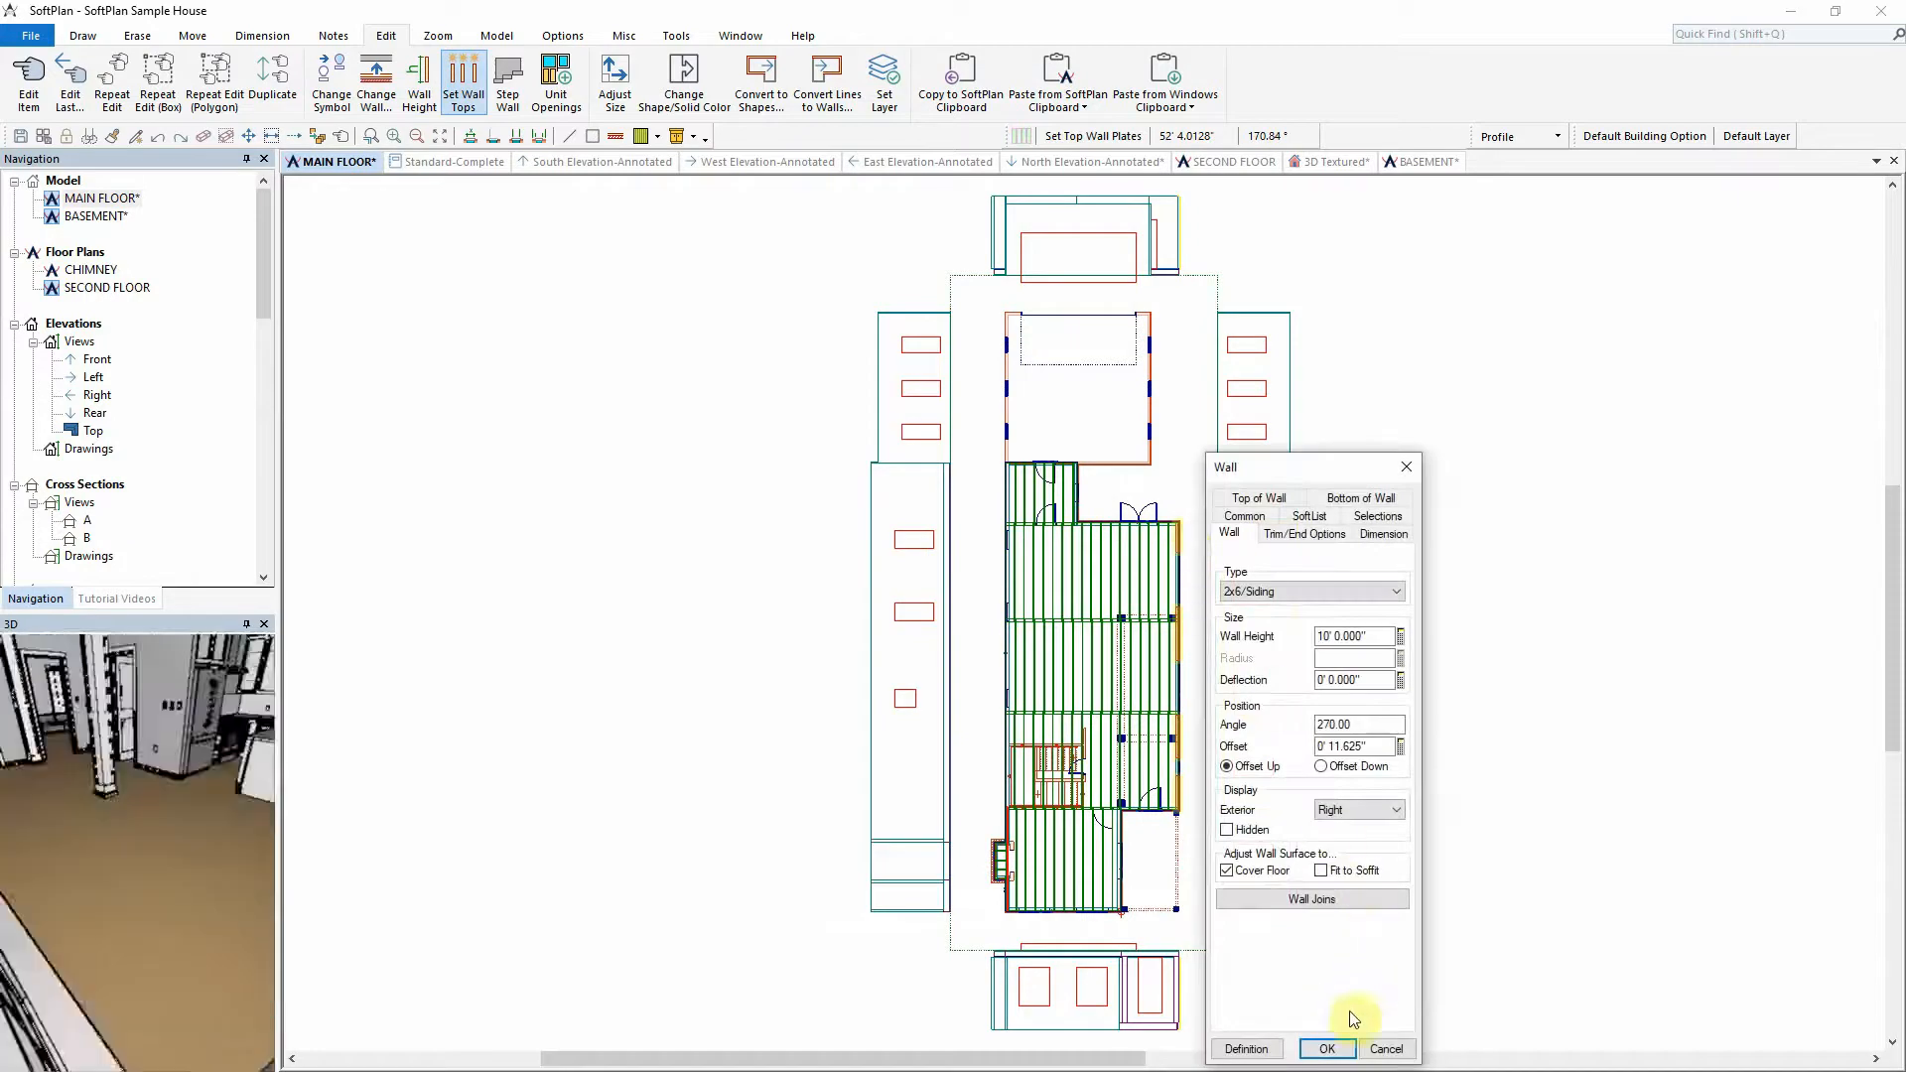
Step: Accept the house wall as height source and apply its height to two garage walls
left_click(1326, 1049)
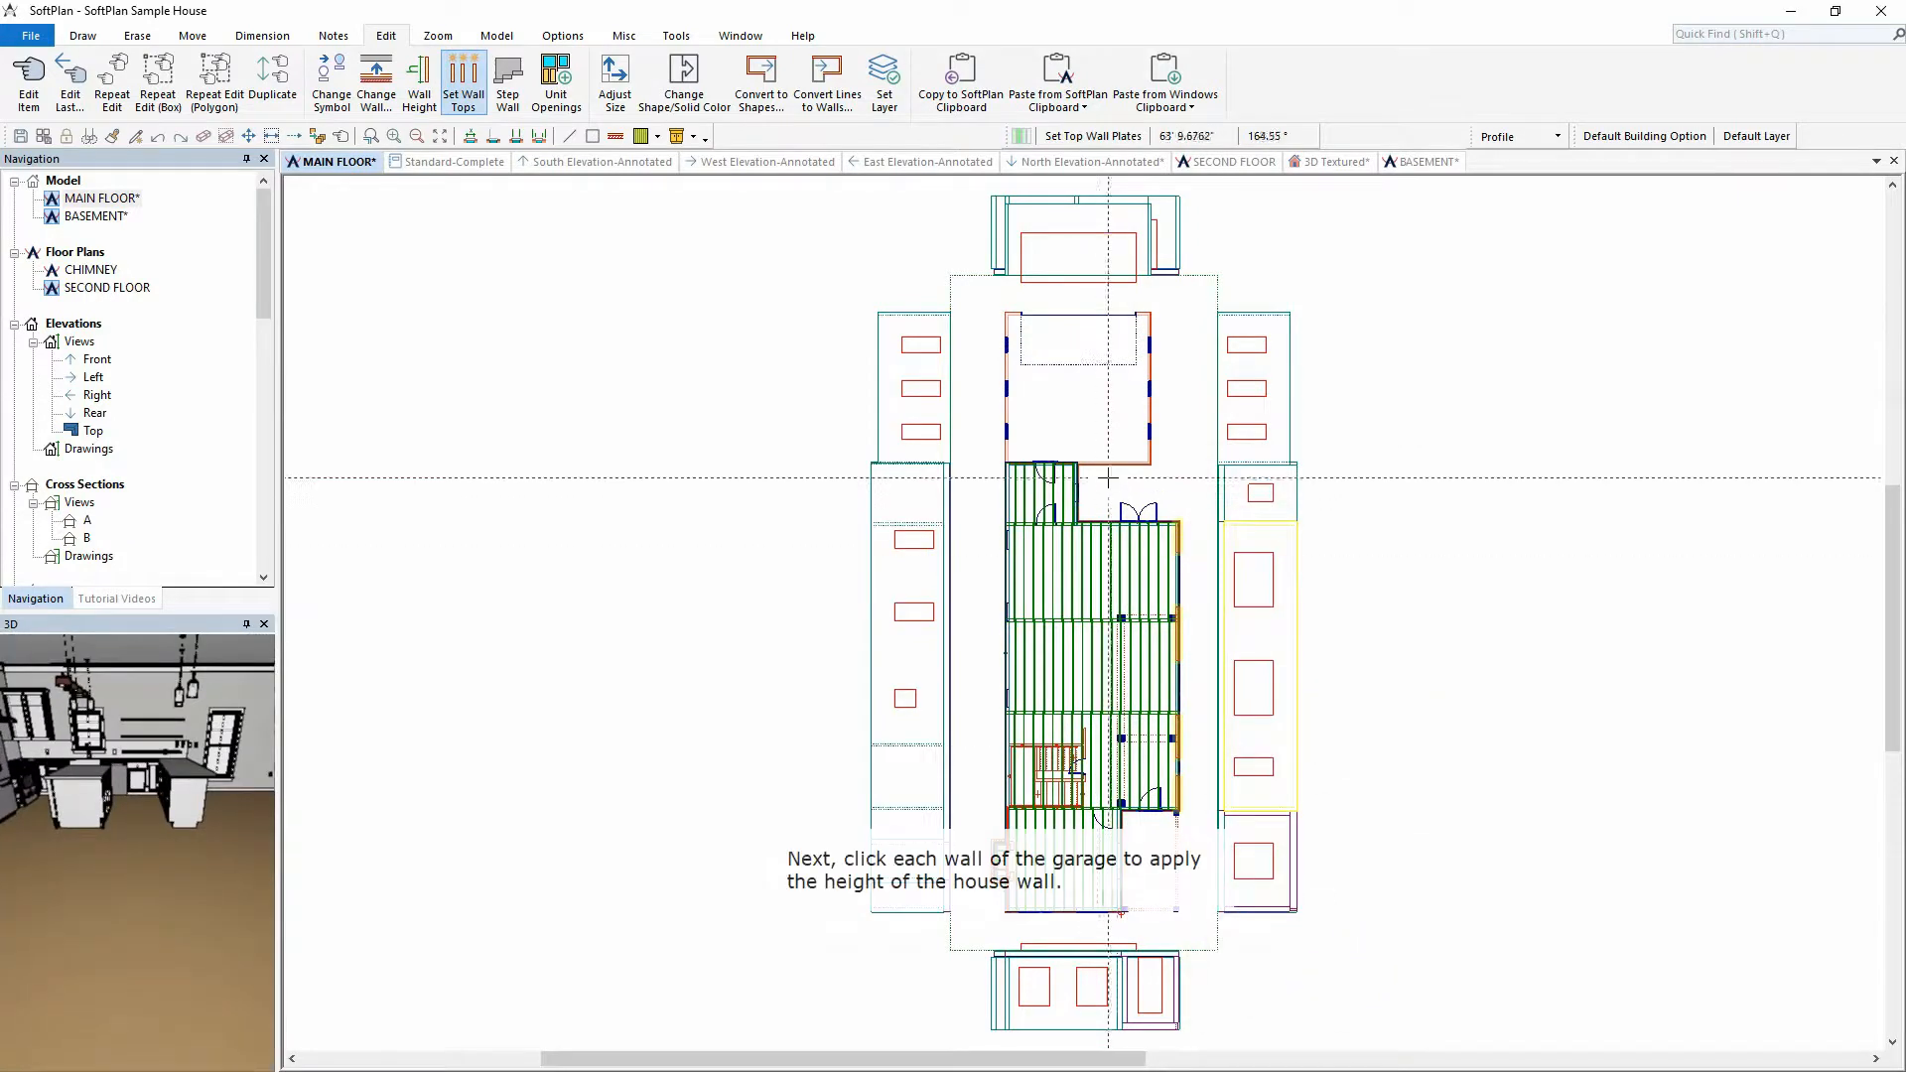
left_click(1108, 473)
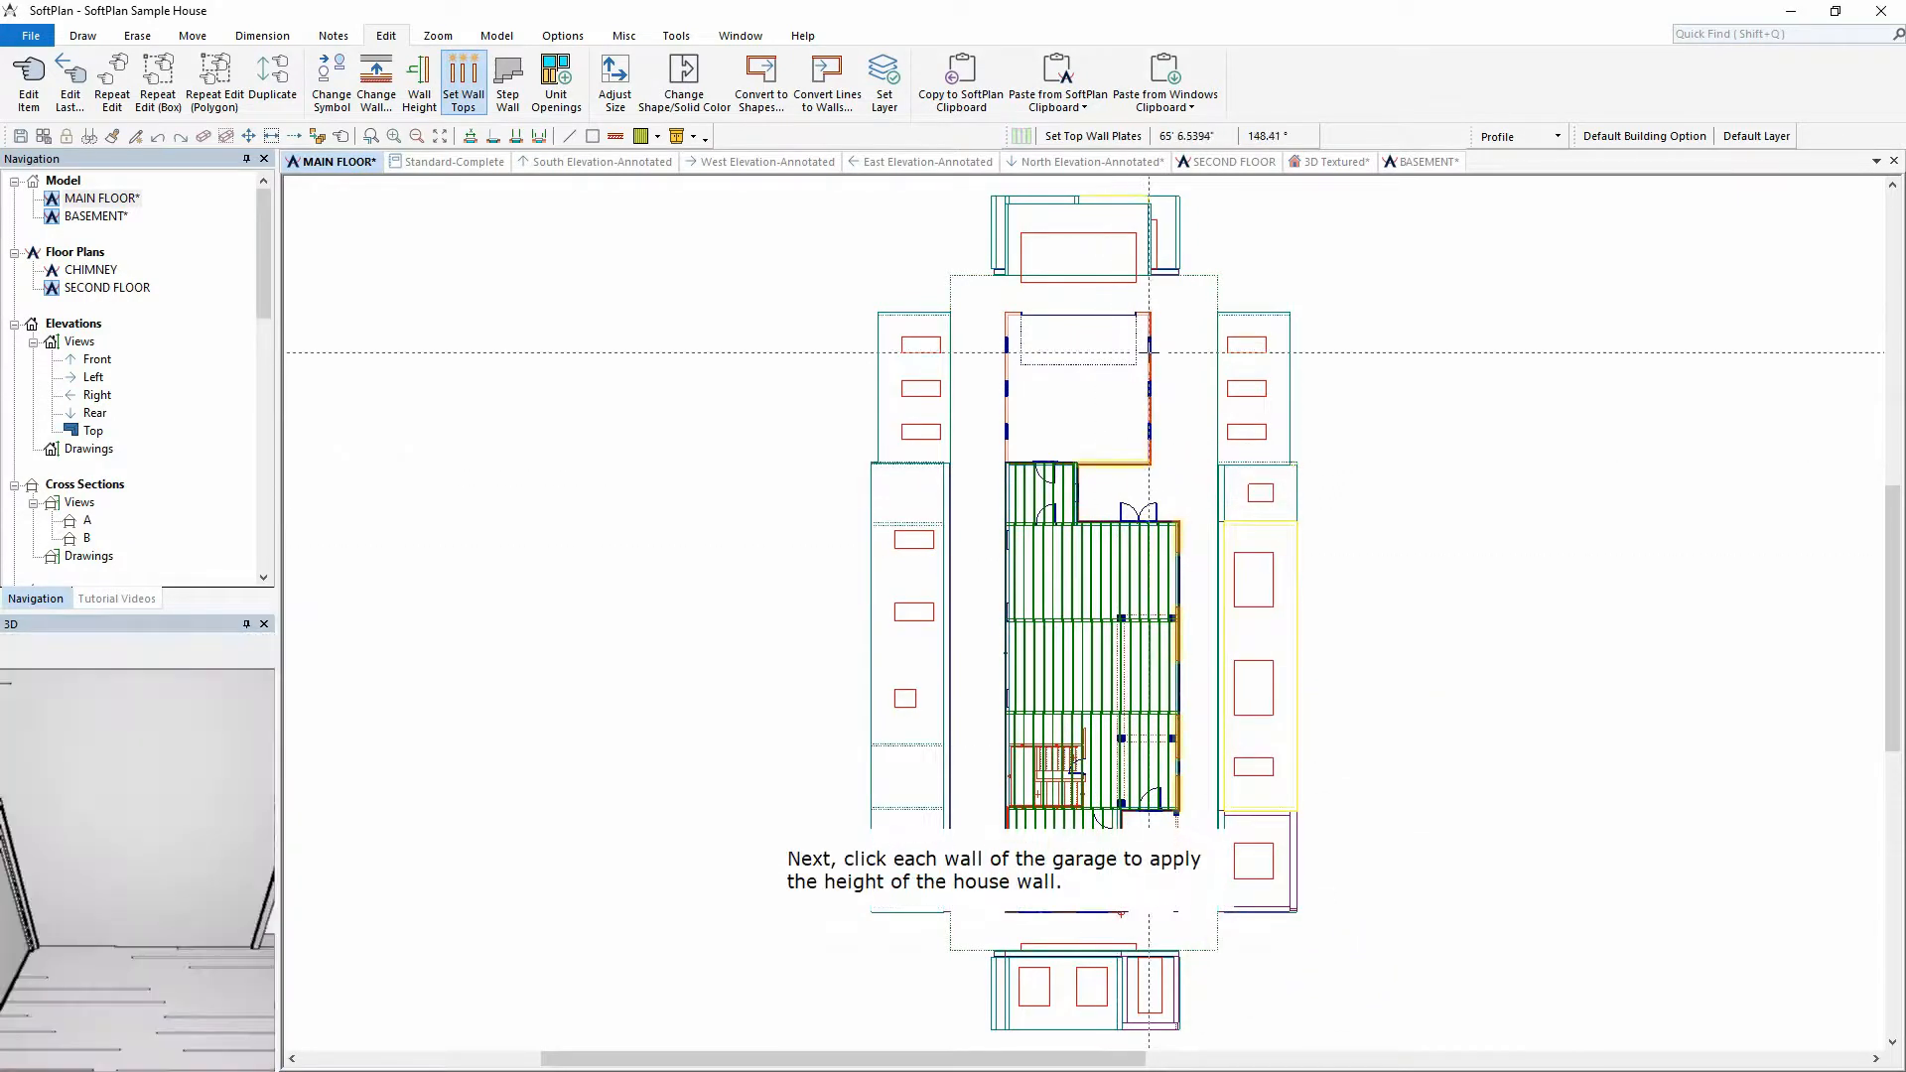
left_click(1259, 389)
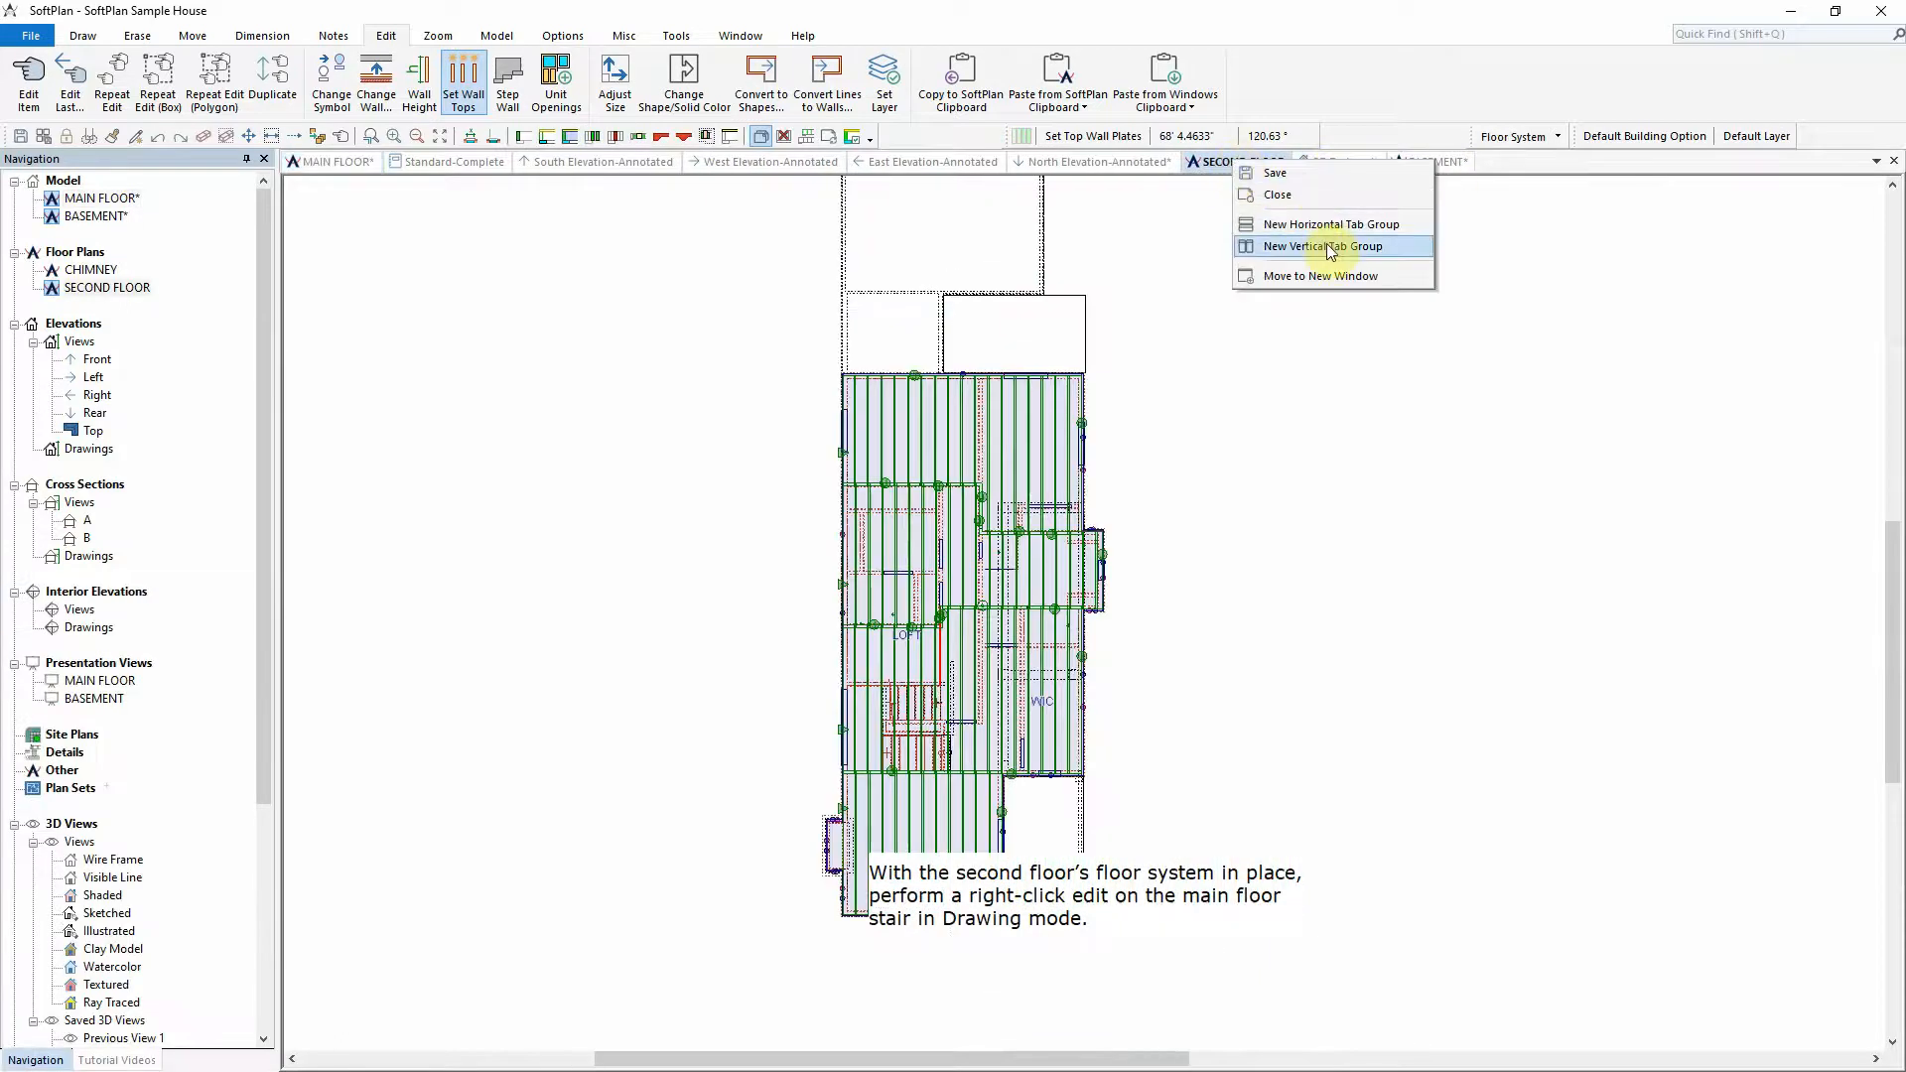
Step: Show the second floor in a vertical tab group and create a framed hole from the stair's options
left_click(1319, 246)
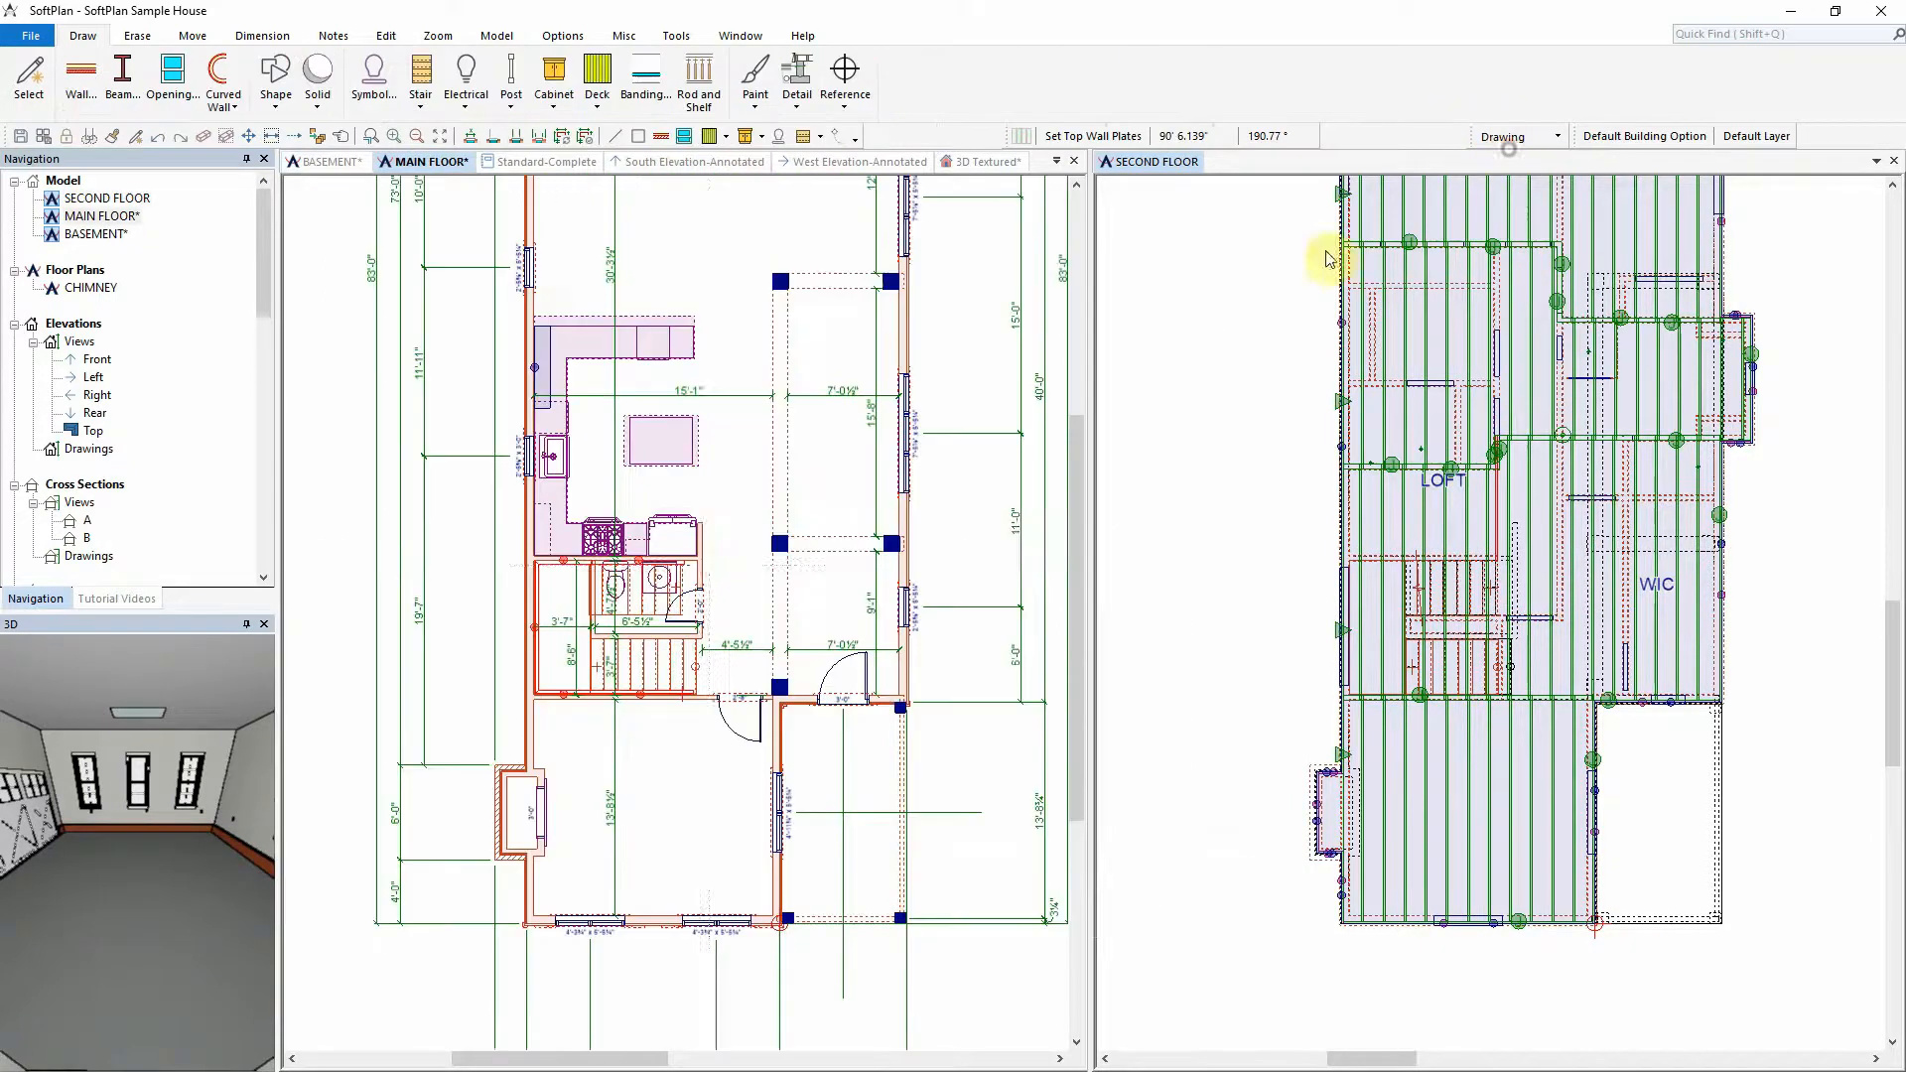
right_click(631, 620)
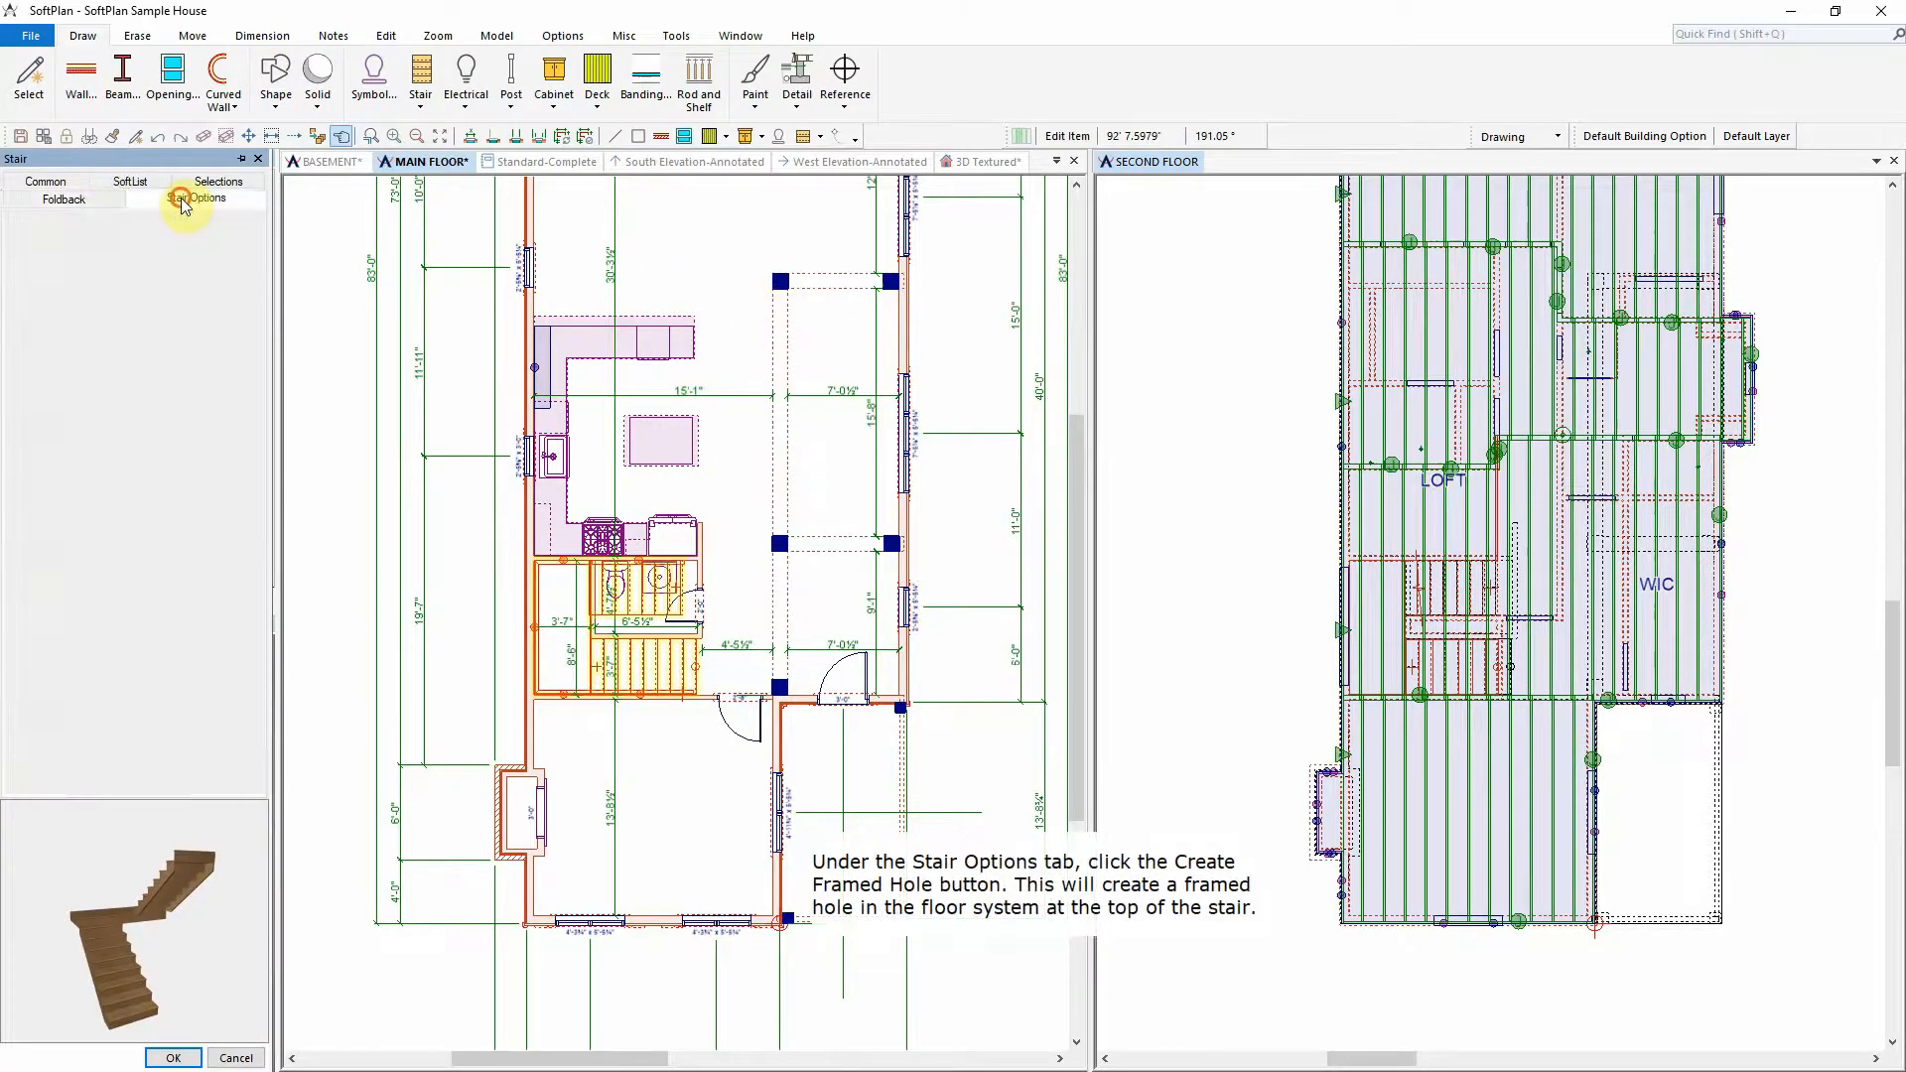
left_click(196, 198)
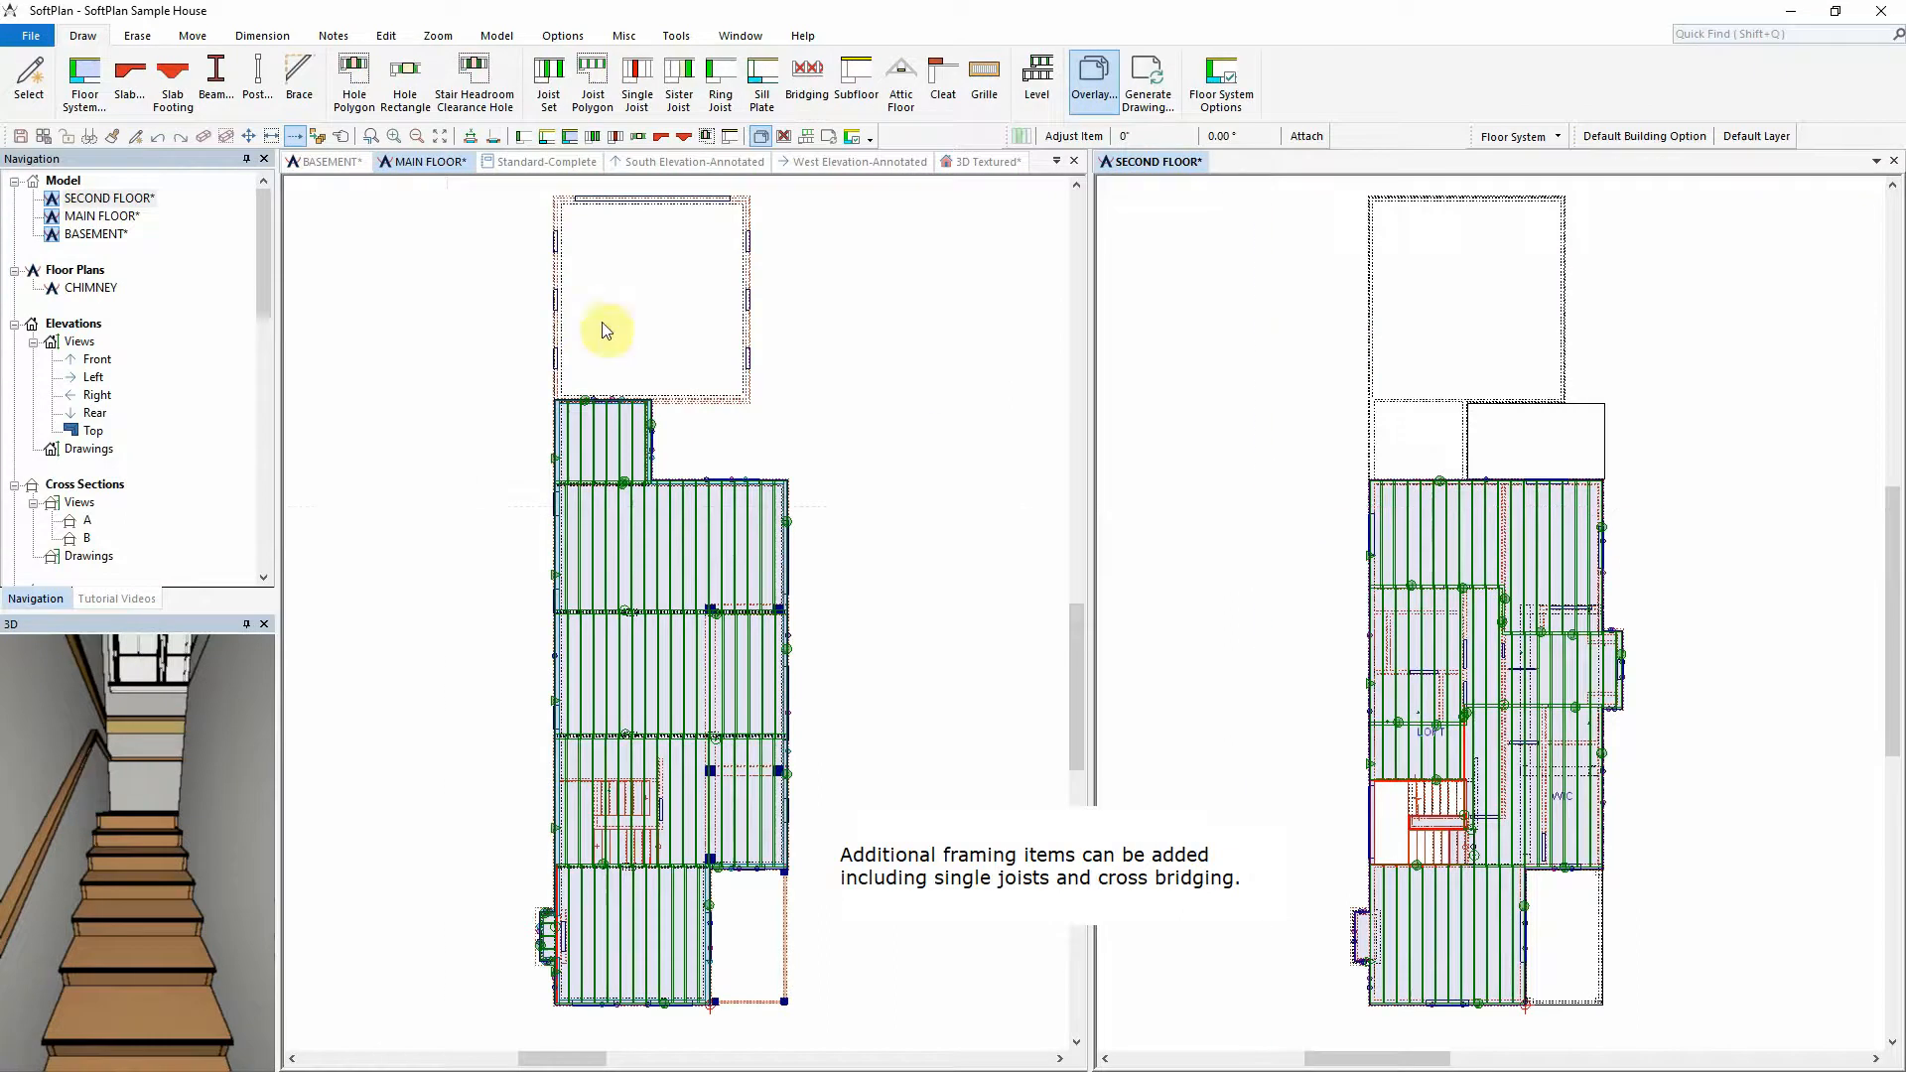
Step: Choose the Shaded 3D Framing view from the Navigation window
scroll("down", 3)
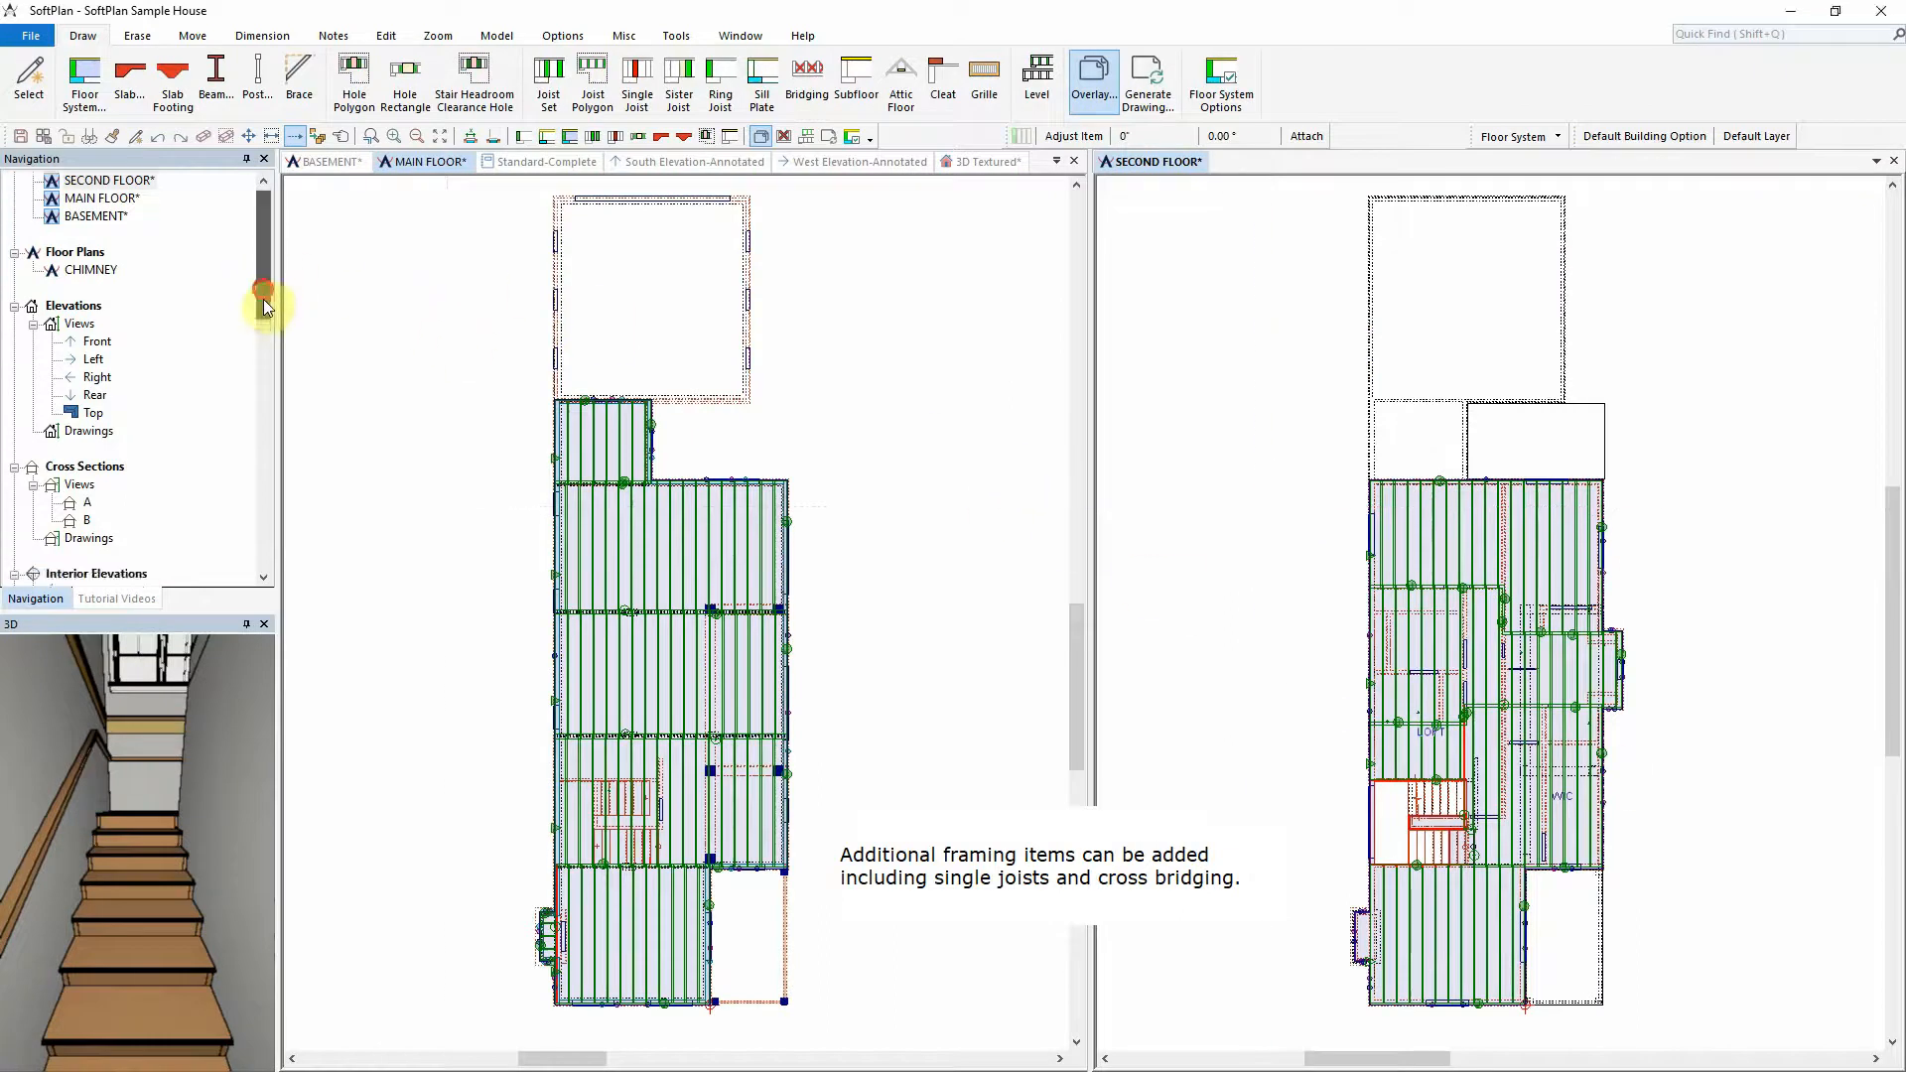
scroll("down", 3)
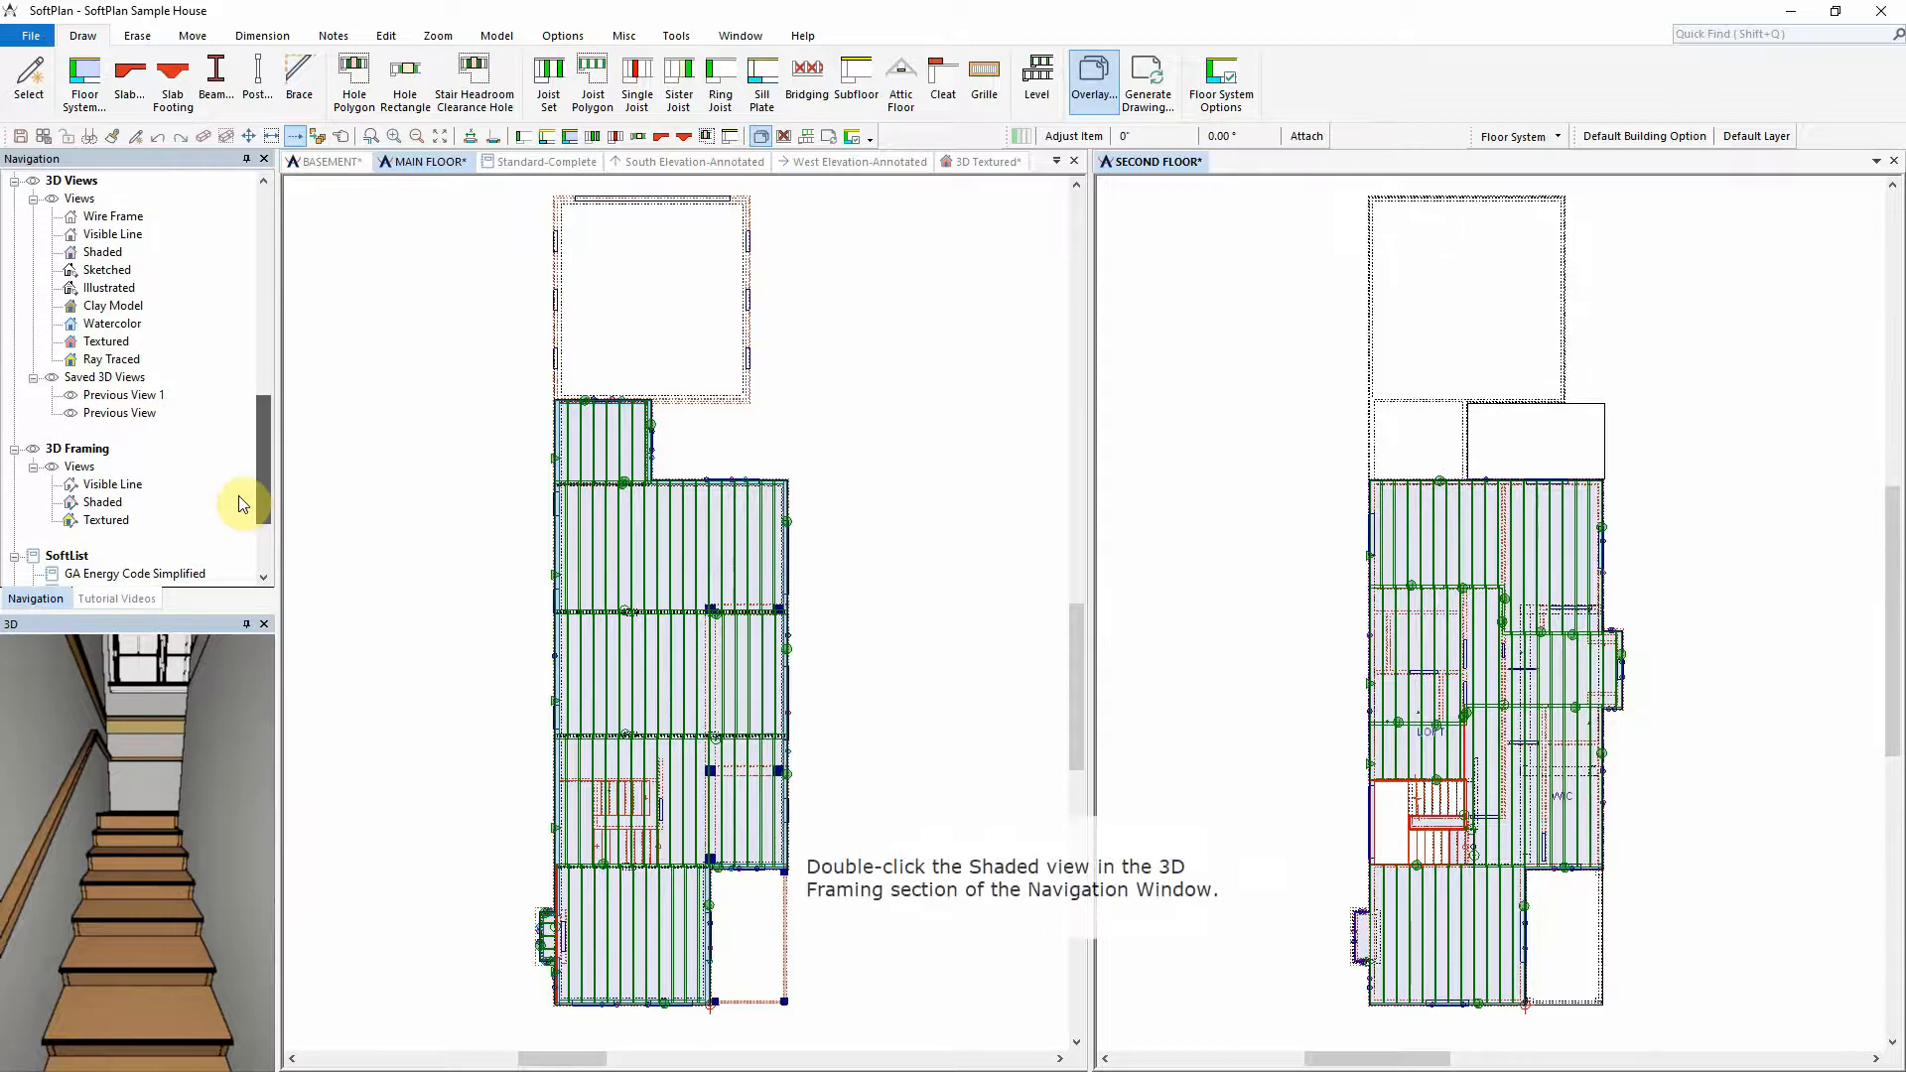
double_click(101, 503)
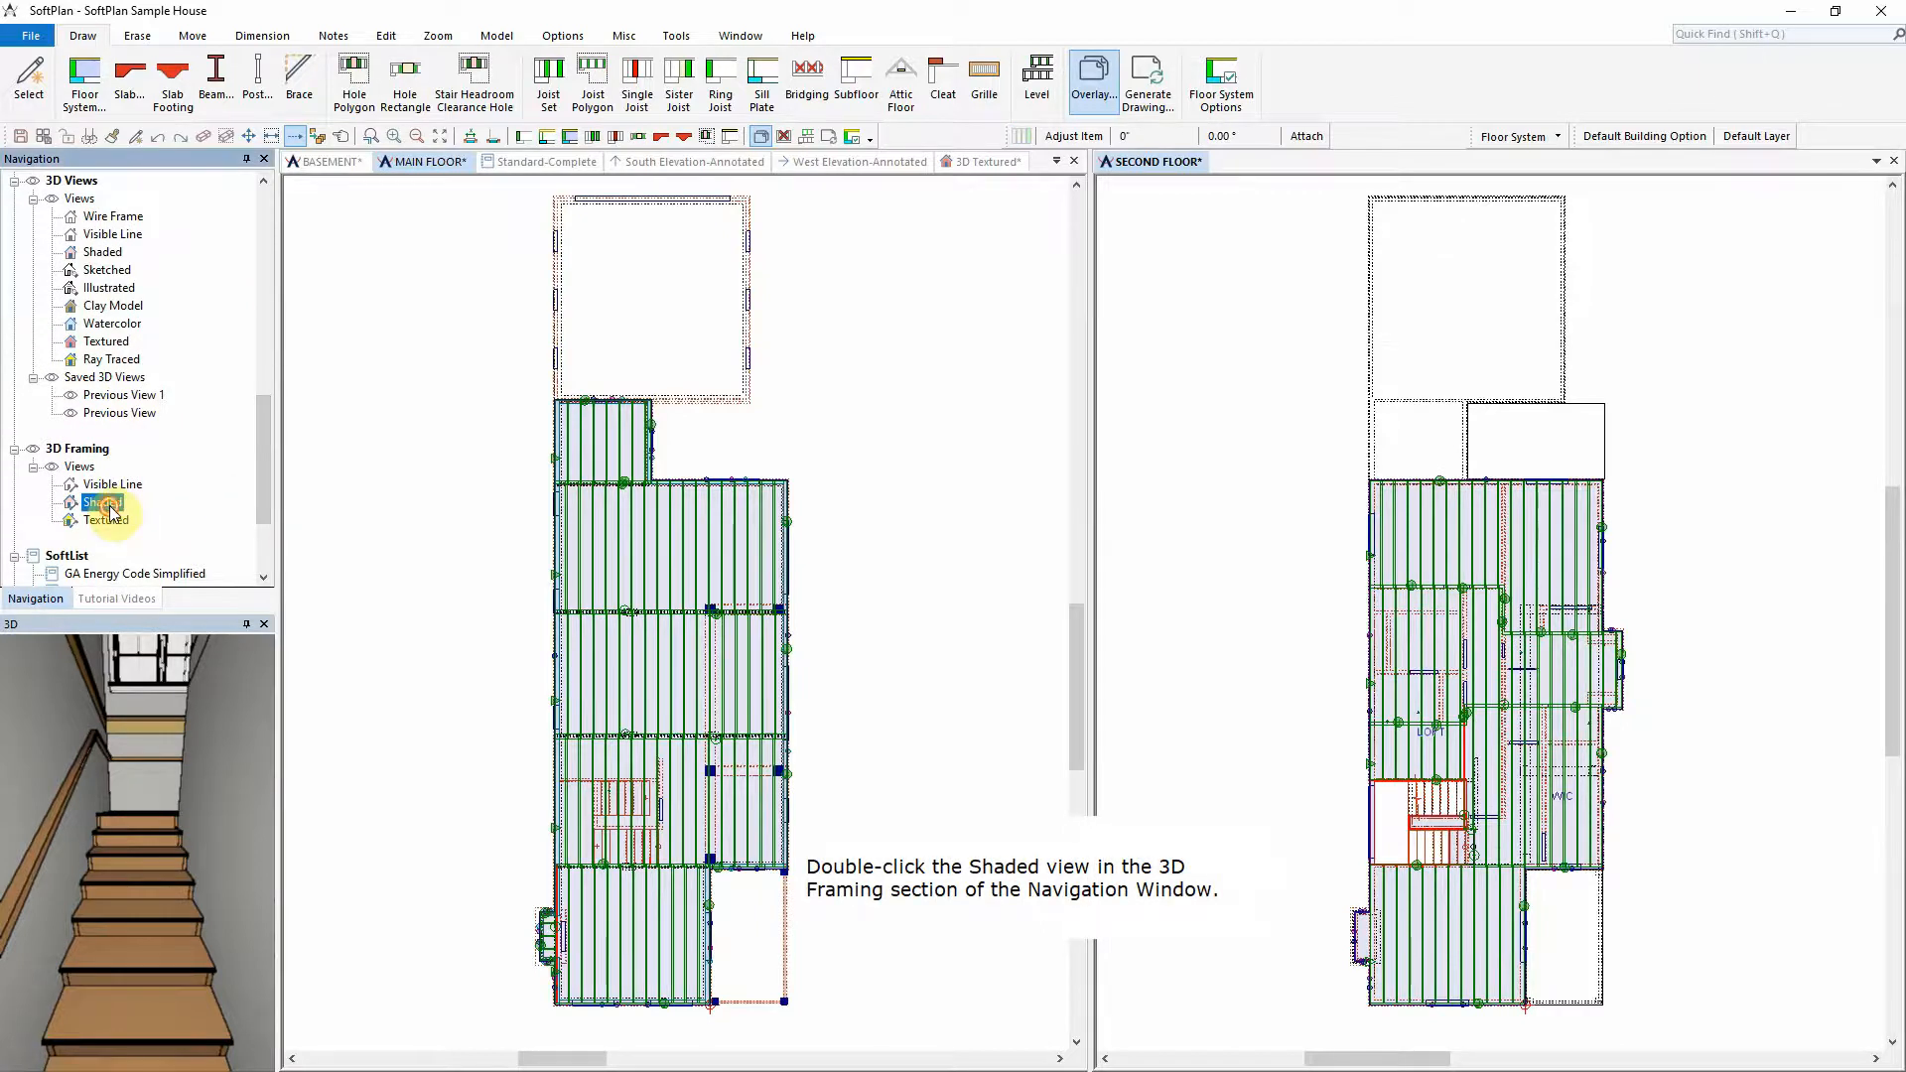
double_click(102, 502)
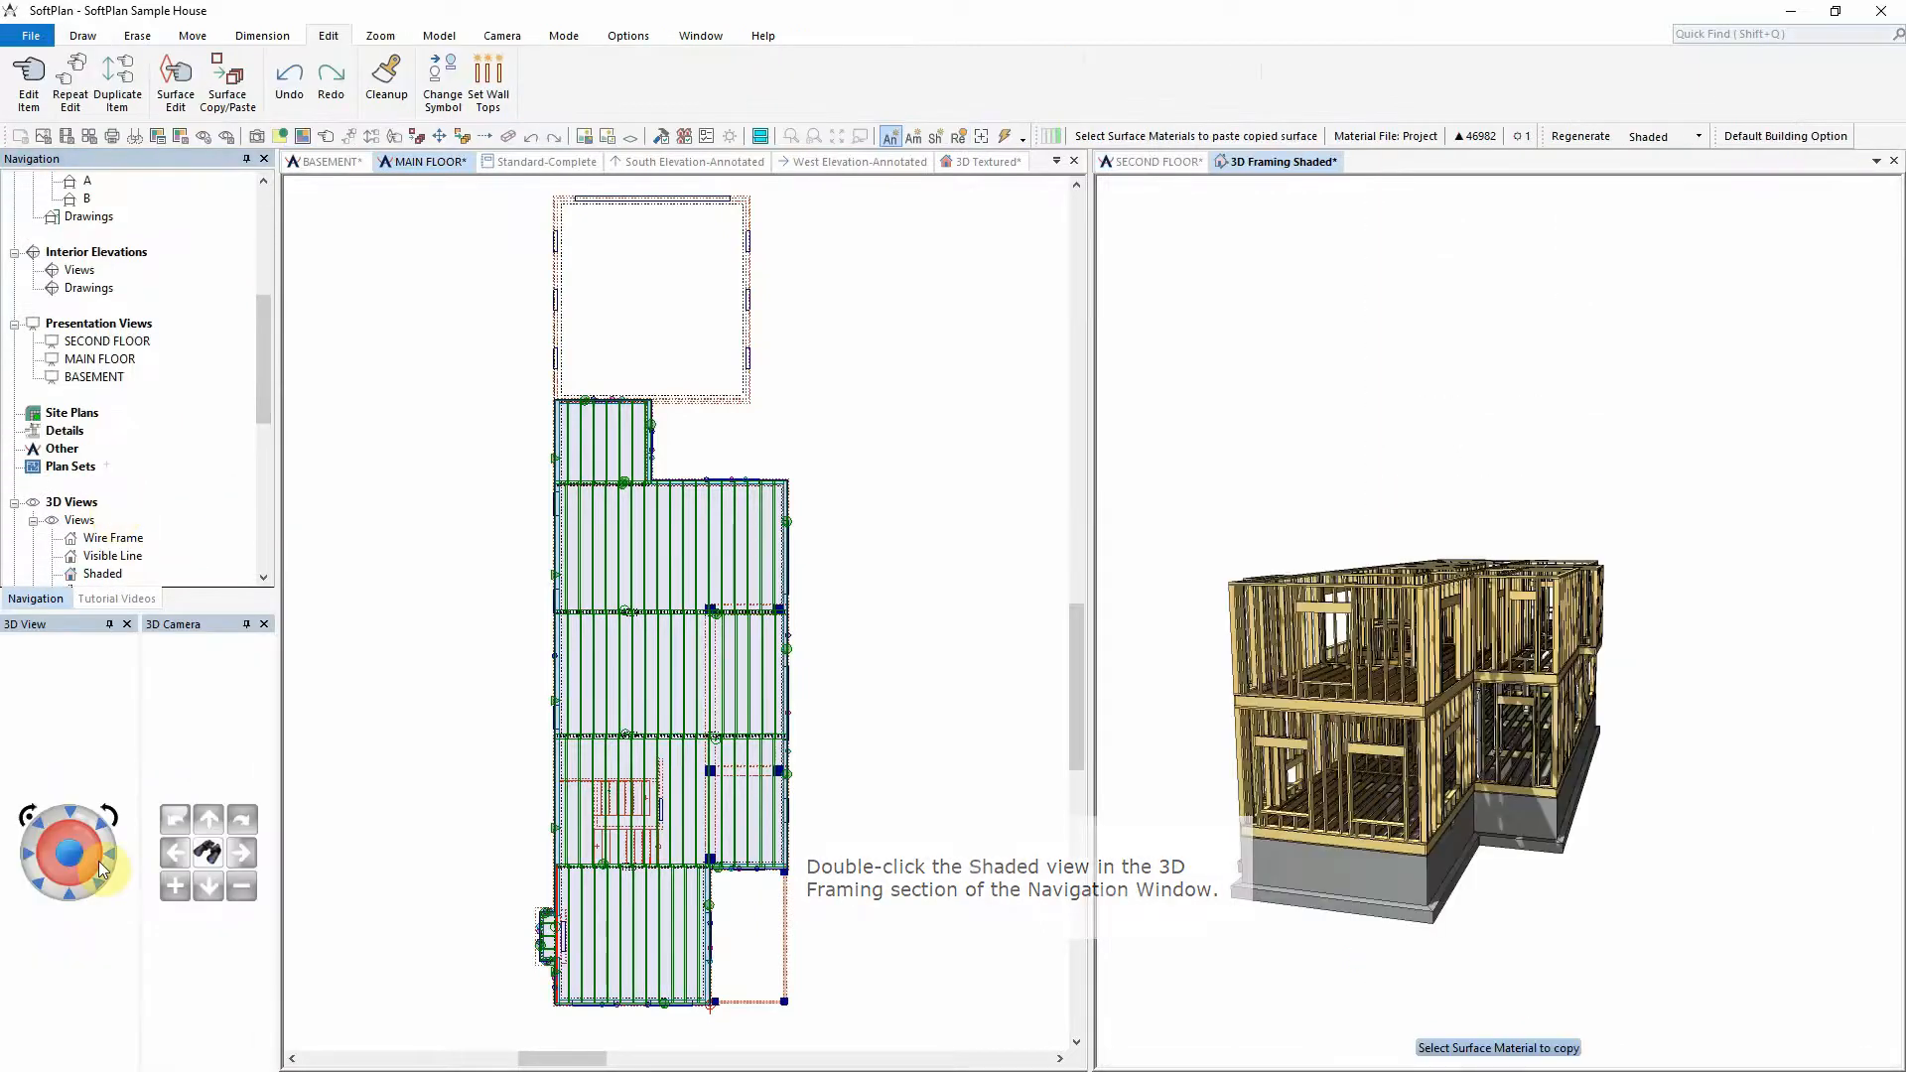